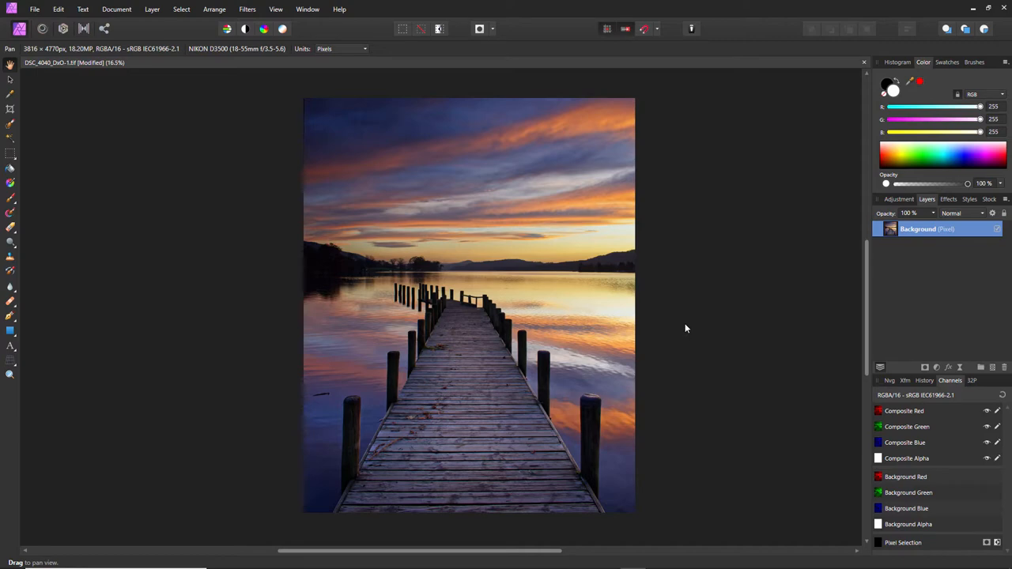
{"action": "mouse_move", "coordinate": [685, 323]}
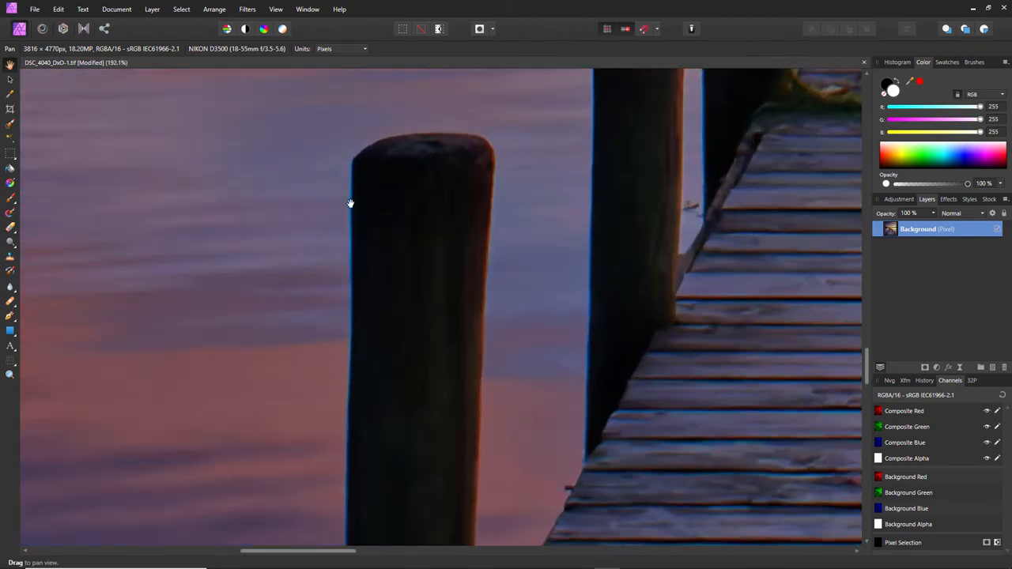
{"action": "mouse_move", "coordinate": [532, 276]}
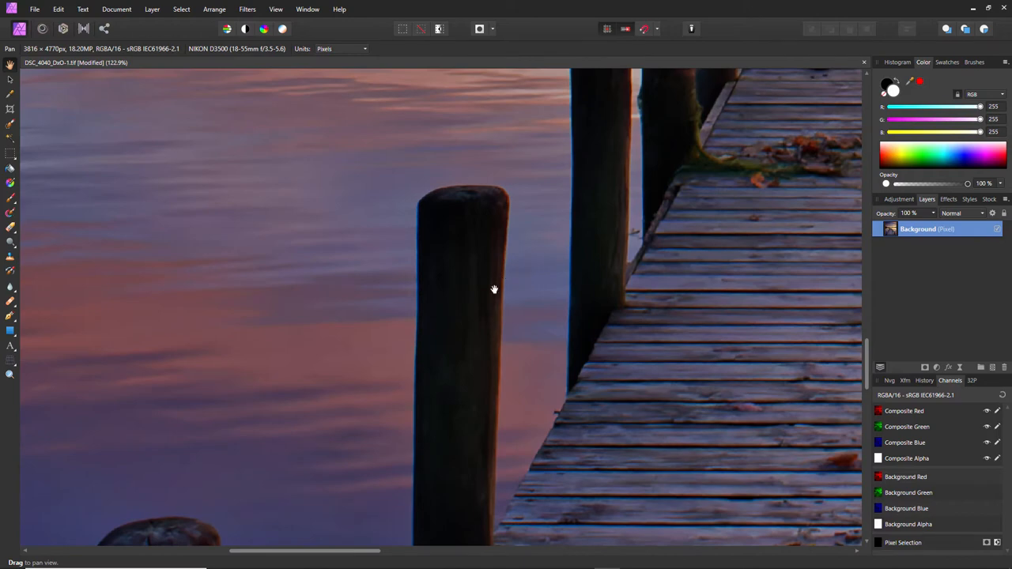
Step: Duplicate the Background layer via its context menu, making a copy named CA above it
{"action": "left_click_drag", "start_coordinate": [494, 291], "coordinate": [490, 260]}
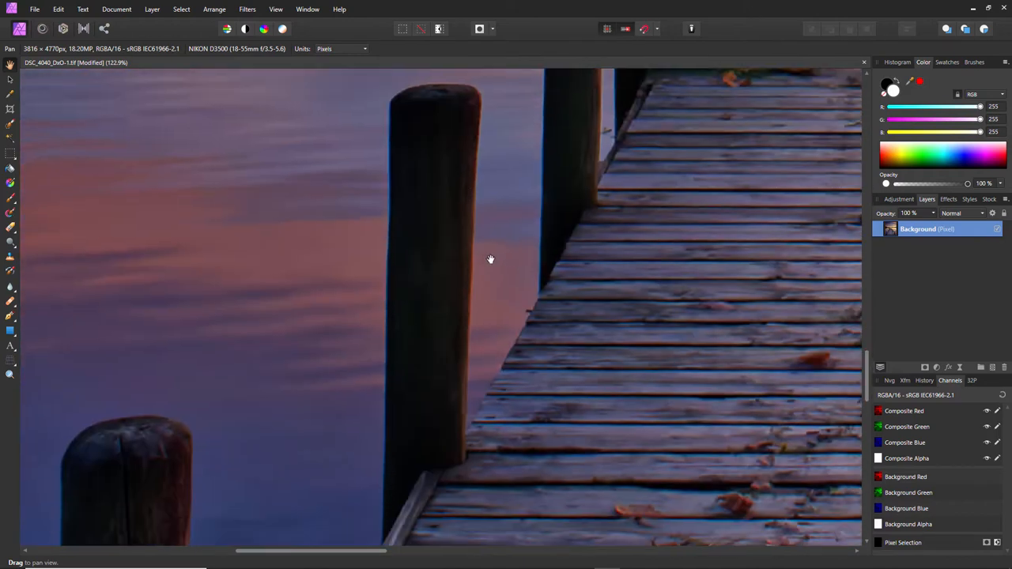
{"action": "mouse_move", "coordinate": [421, 119]}
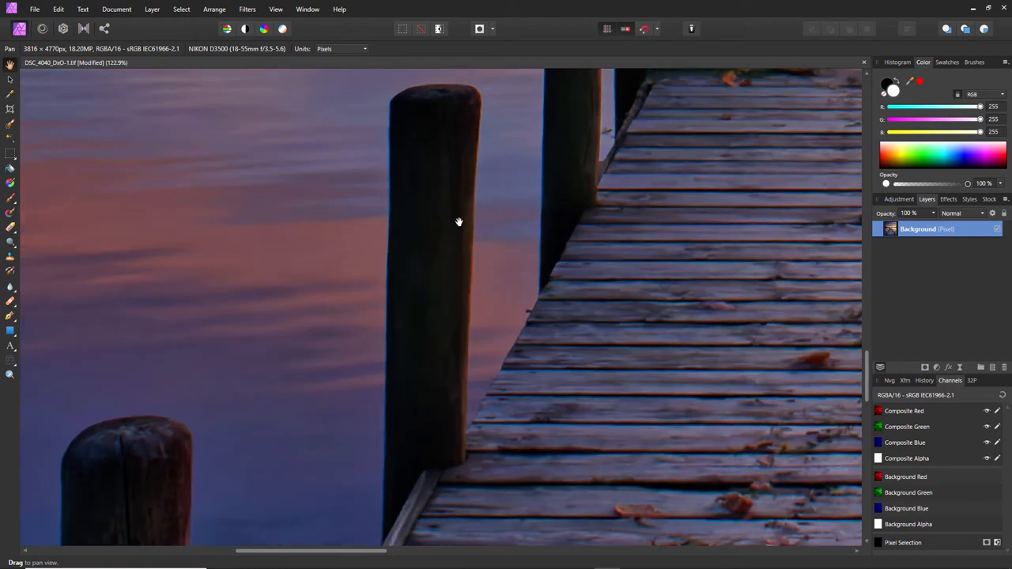
{"action": "mouse_move", "coordinate": [412, 142]}
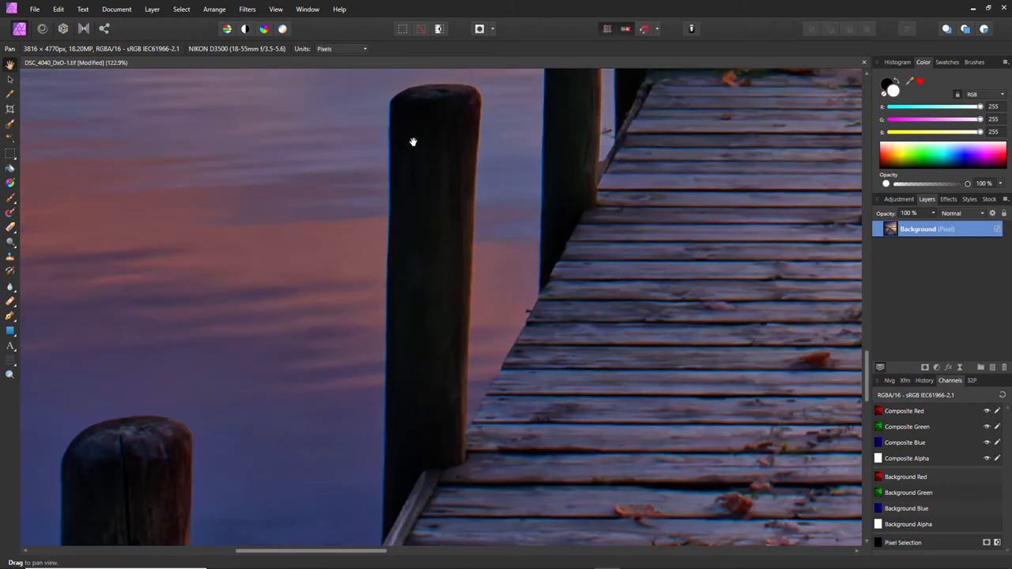
{"action": "mouse_move", "coordinate": [408, 143]}
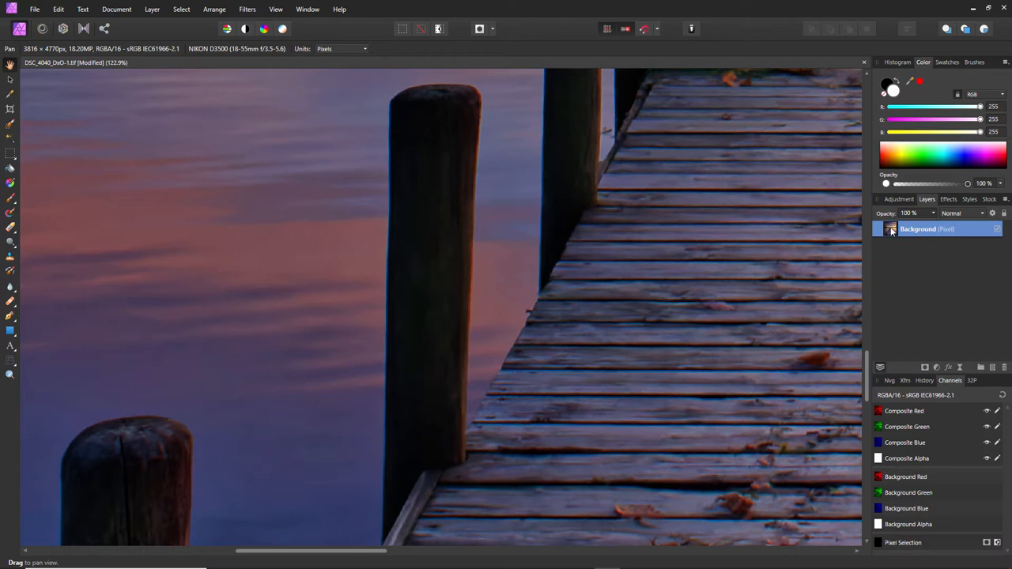
{"action": "right_click", "coordinate": [927, 227]}
{"action": "type", "text": "CA"}
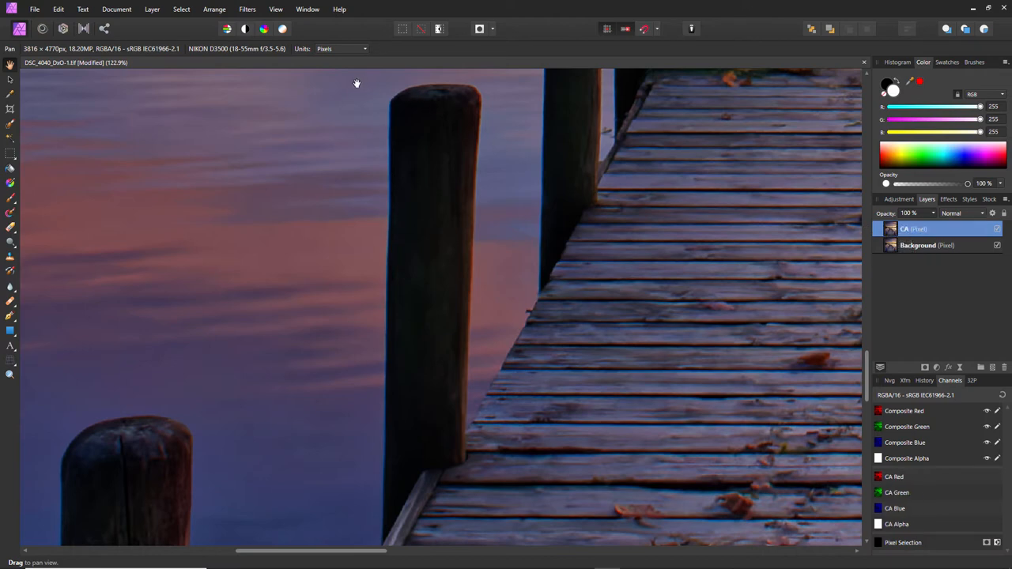
Step: Apply the Chromatic Aberration filter from Filters > Colors to the CA layer
{"action": "left_click", "coordinate": [247, 9]}
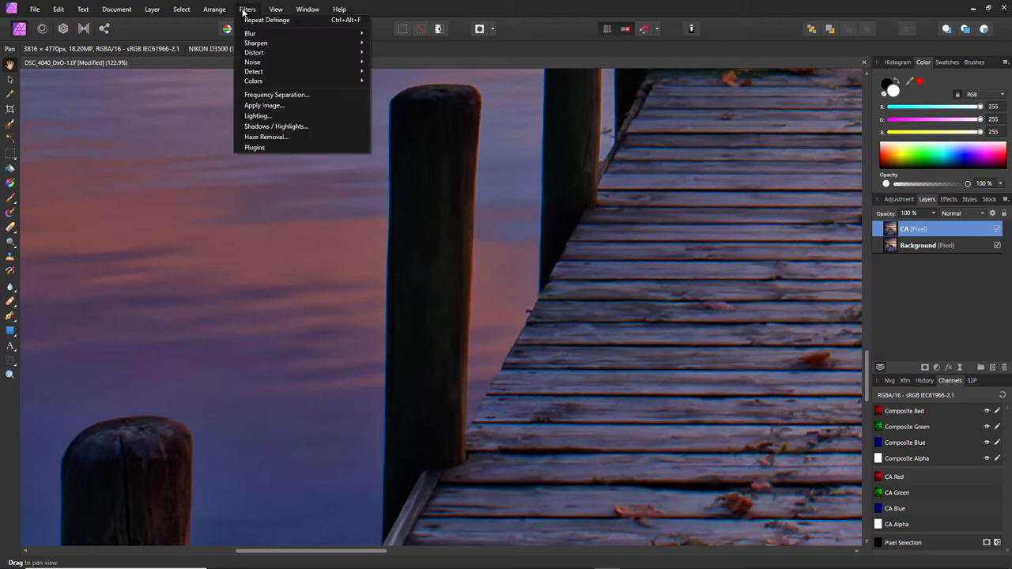
{"action": "left_click", "coordinate": [253, 81]}
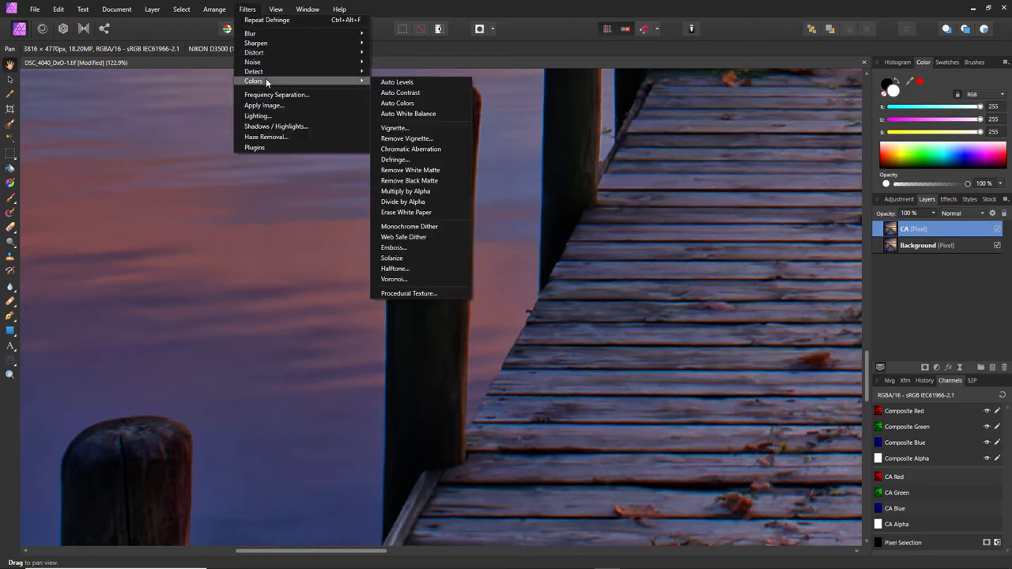
{"action": "mouse_move", "coordinate": [411, 149]}
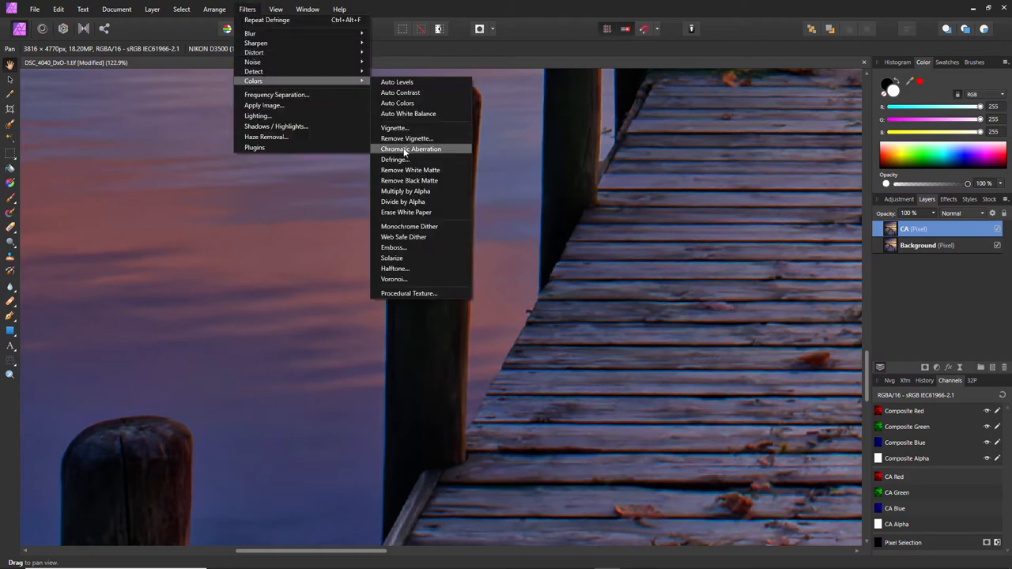
{"action": "left_click", "coordinate": [411, 149]}
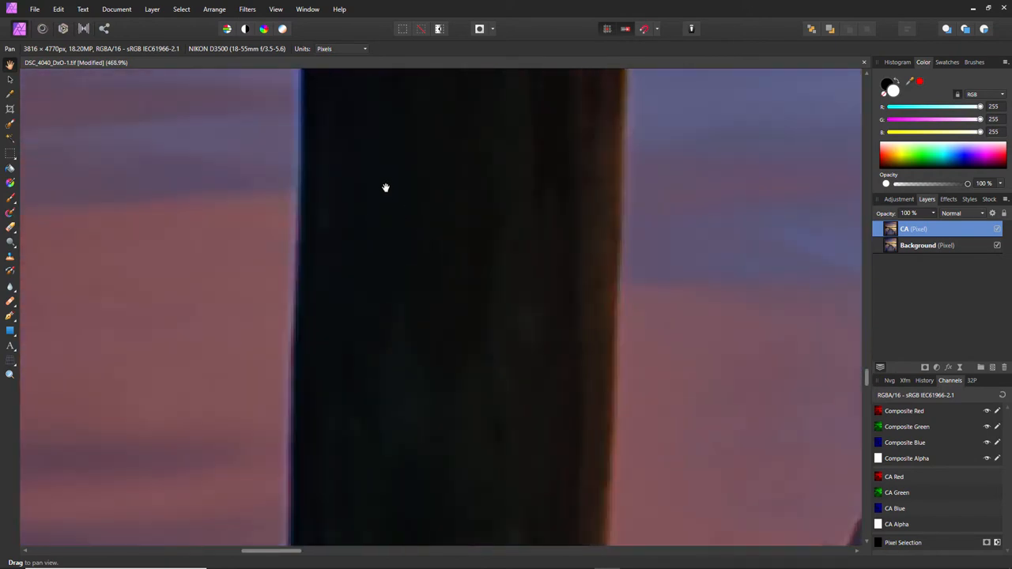
Step: Zoom in on the post's still-fringed edge and return to the Filters menu
{"action": "left_click_drag", "start_coordinate": [386, 189], "coordinate": [294, 258]}
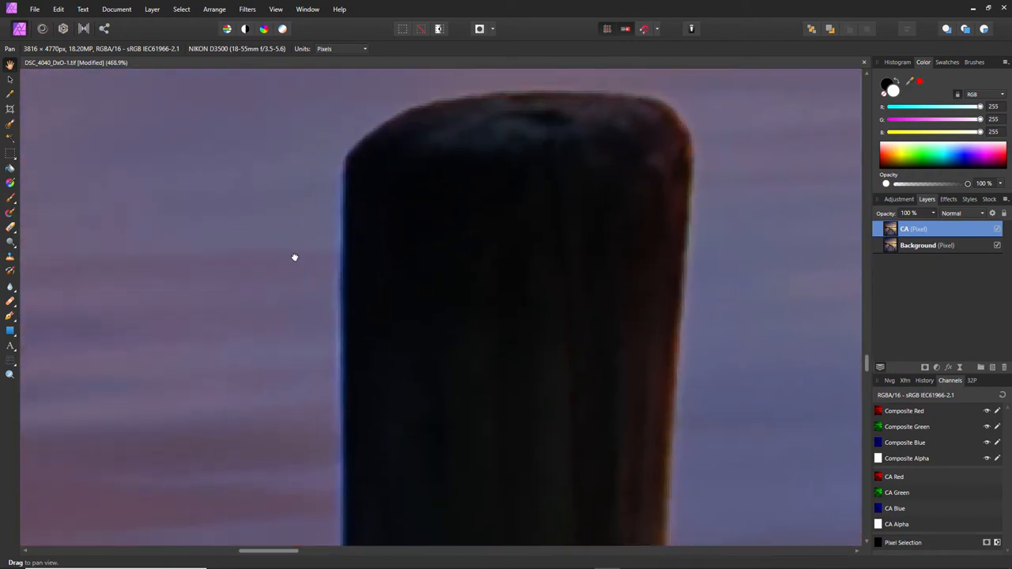
{"action": "left_click_drag", "start_coordinate": [295, 257], "coordinate": [319, 224]}
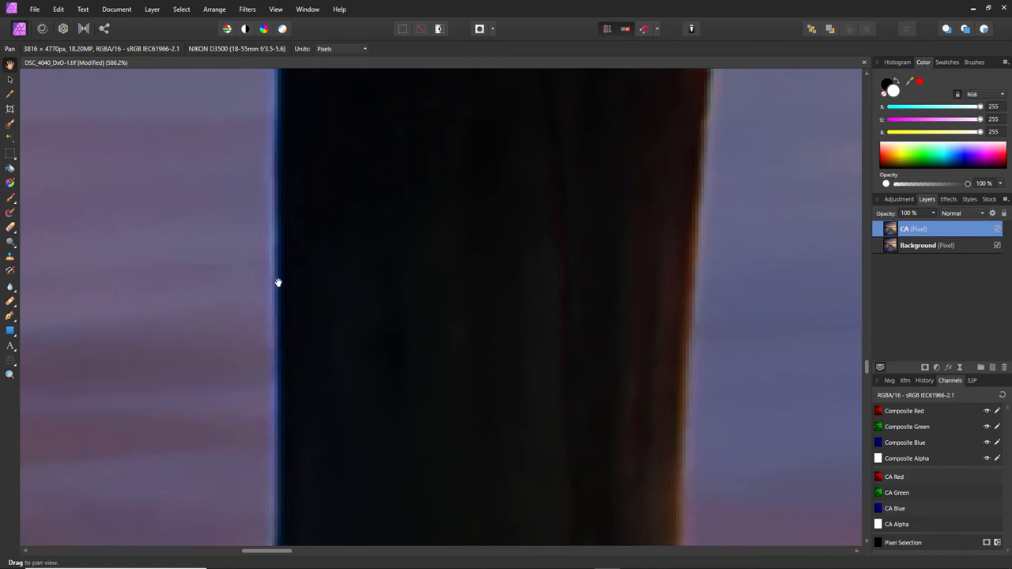
{"action": "mouse_move", "coordinate": [332, 301]}
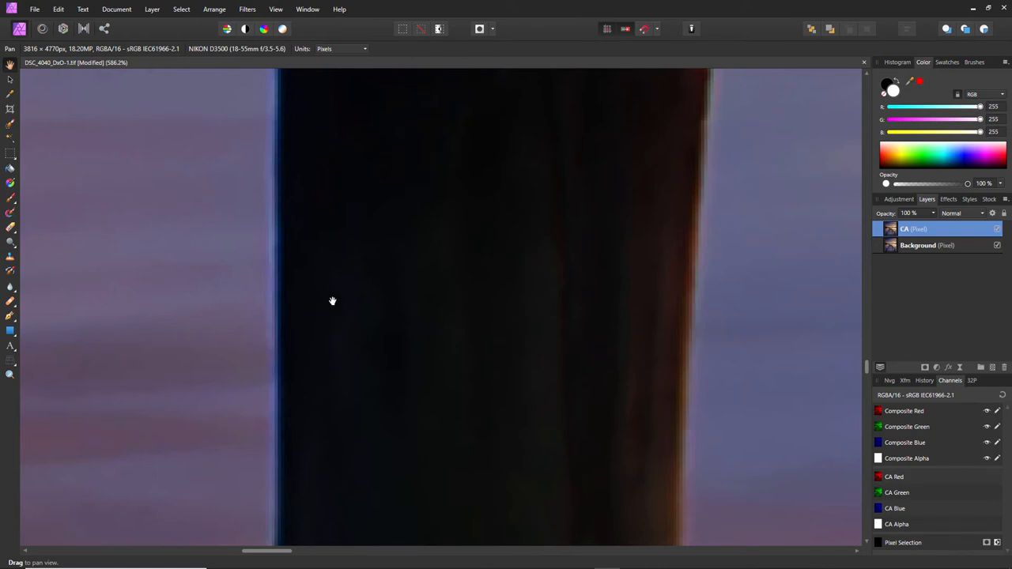
{"action": "mouse_move", "coordinate": [298, 310]}
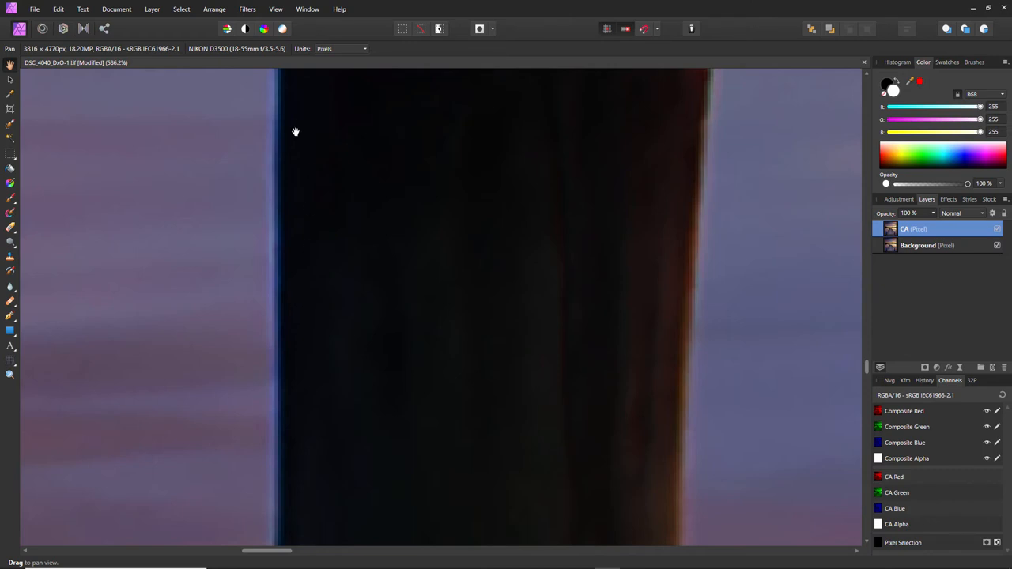
{"action": "left_click", "coordinate": [247, 10]}
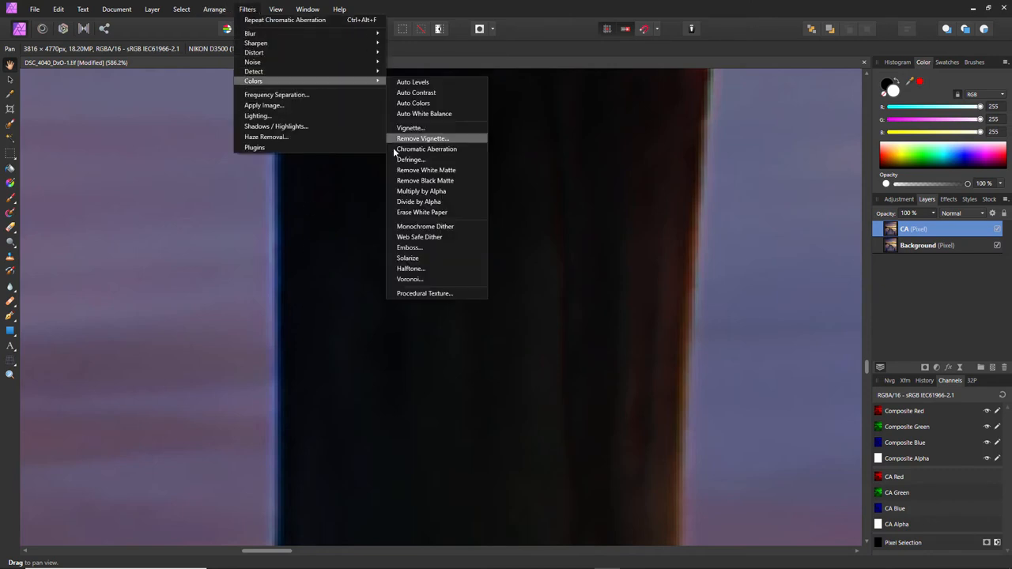
Step: Defringe the CA layer with blue fringe colour, 64% tolerance and 46% edge brightness threshold
{"action": "left_click", "coordinate": [411, 158]}
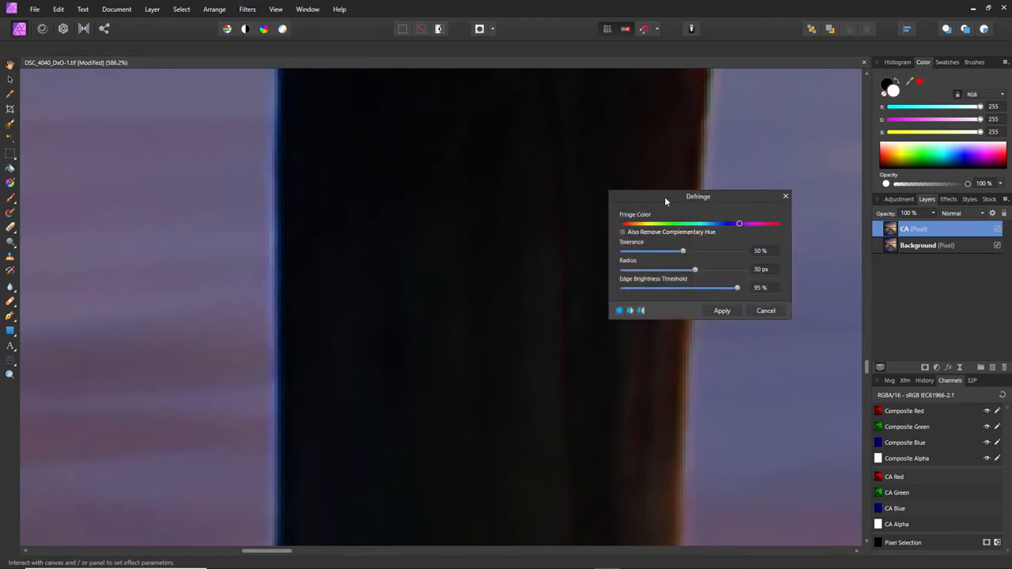
{"action": "left_click_drag", "start_coordinate": [699, 196], "coordinate": [586, 162]}
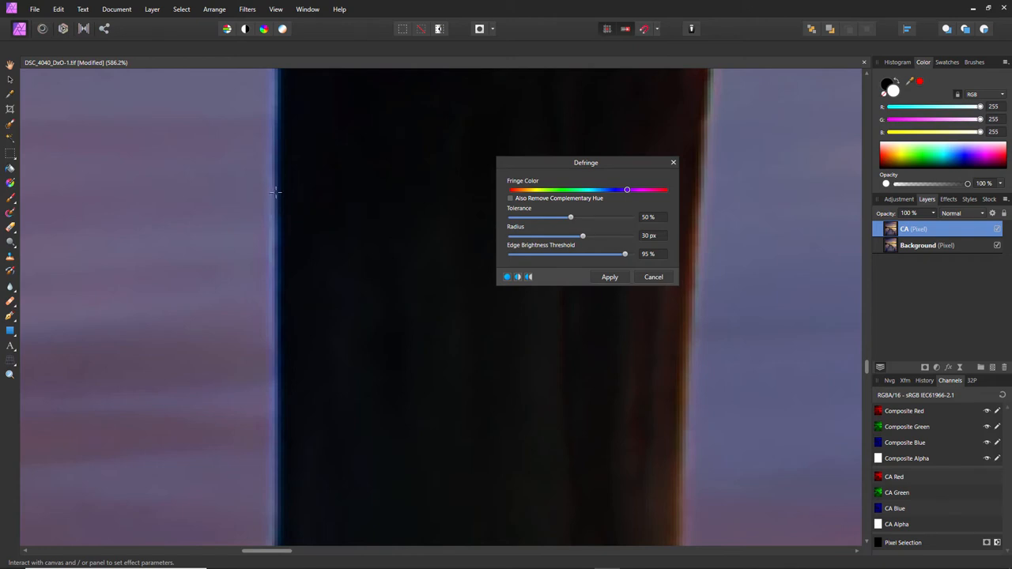
{"action": "mouse_move", "coordinate": [276, 285]}
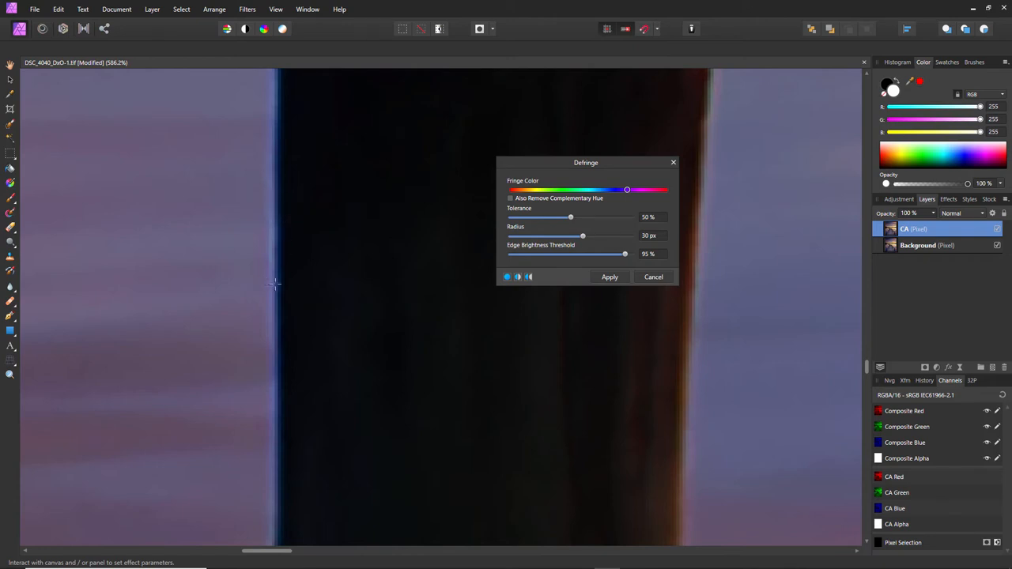
{"action": "left_click_drag", "start_coordinate": [627, 190], "coordinate": [607, 190]}
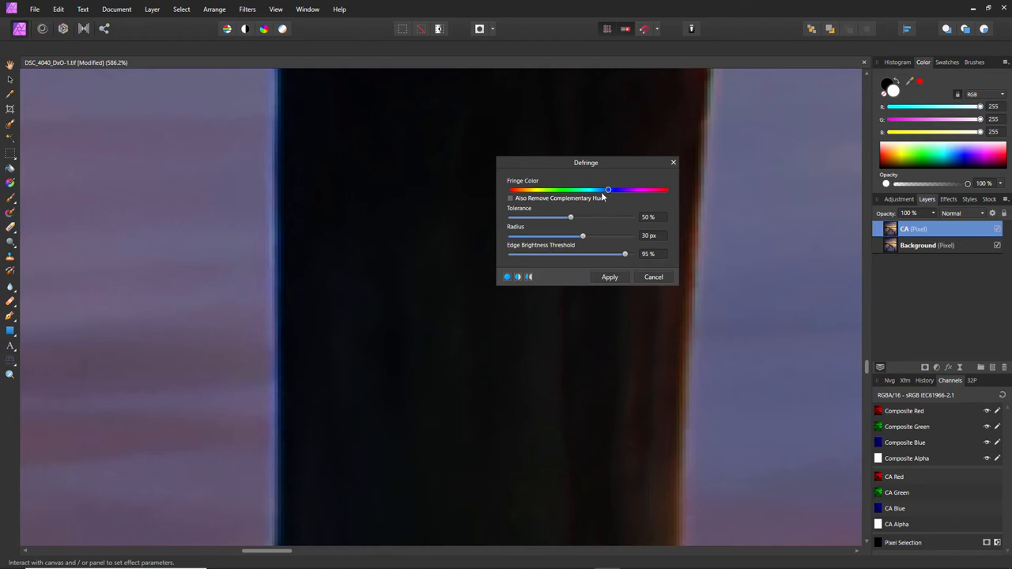
{"action": "left_click_drag", "start_coordinate": [569, 217], "coordinate": [608, 216]}
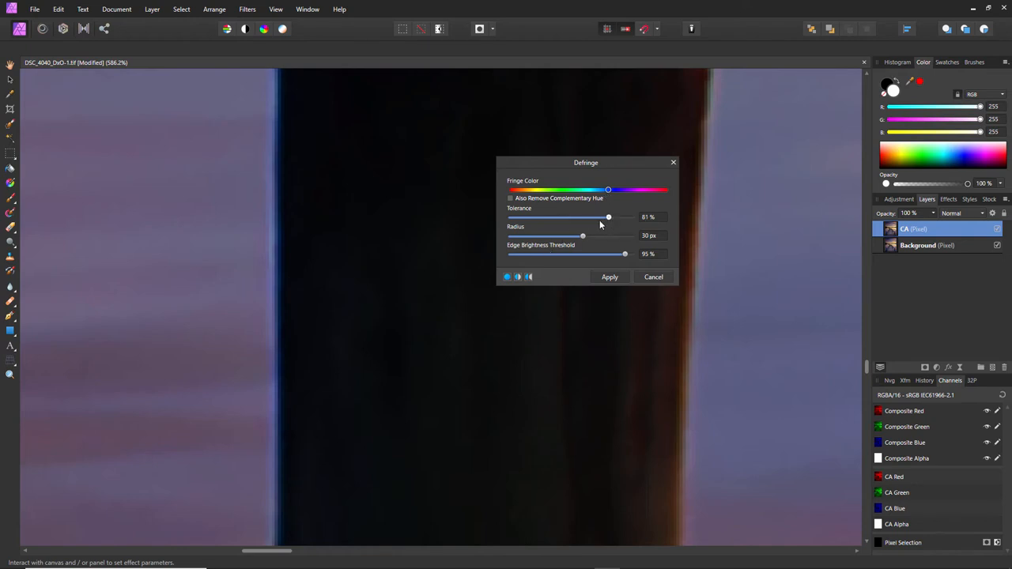
{"action": "left_click_drag", "start_coordinate": [607, 217], "coordinate": [589, 217]}
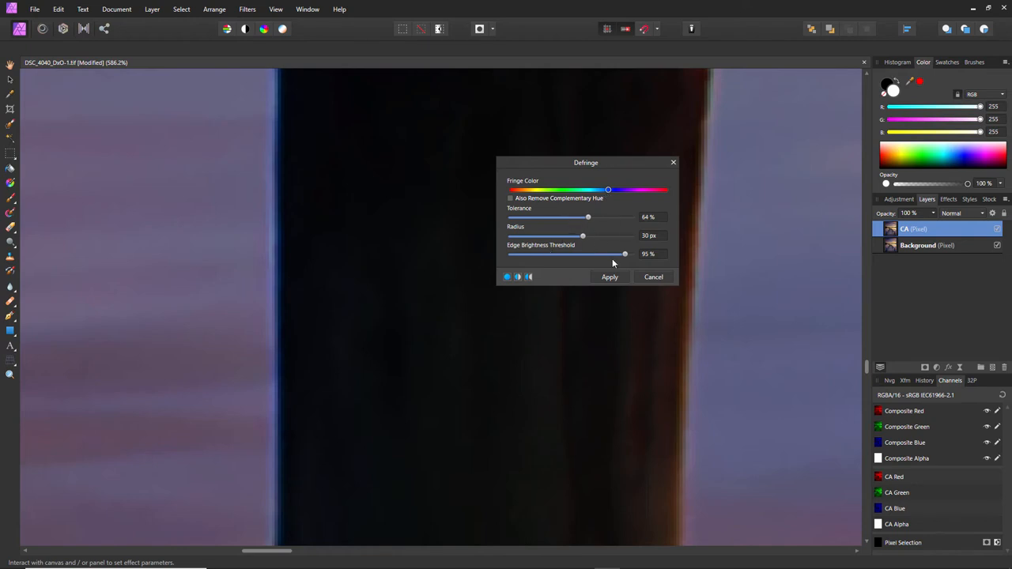
{"action": "mouse_move", "coordinate": [614, 259]}
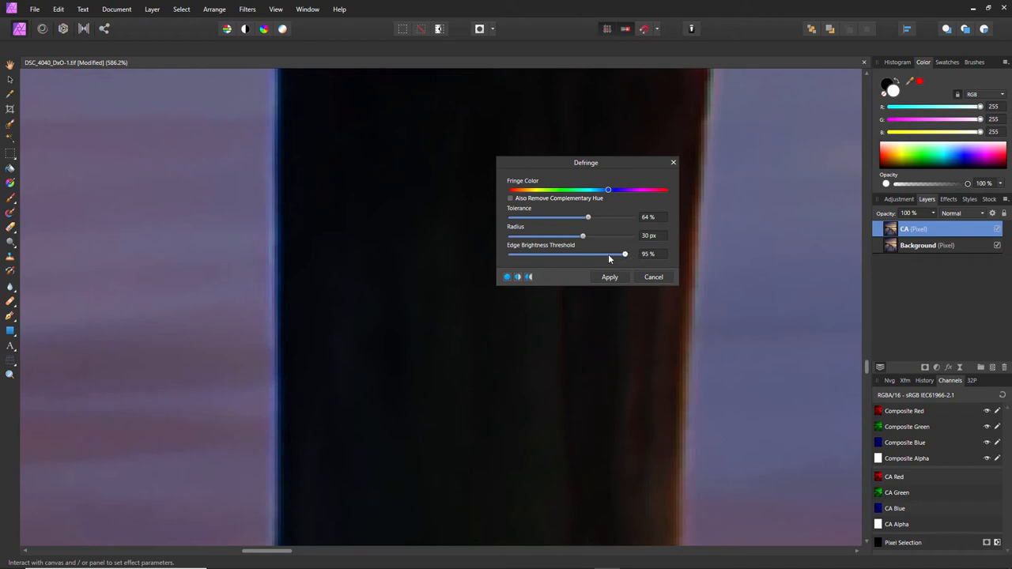
{"action": "mouse_move", "coordinate": [625, 256]}
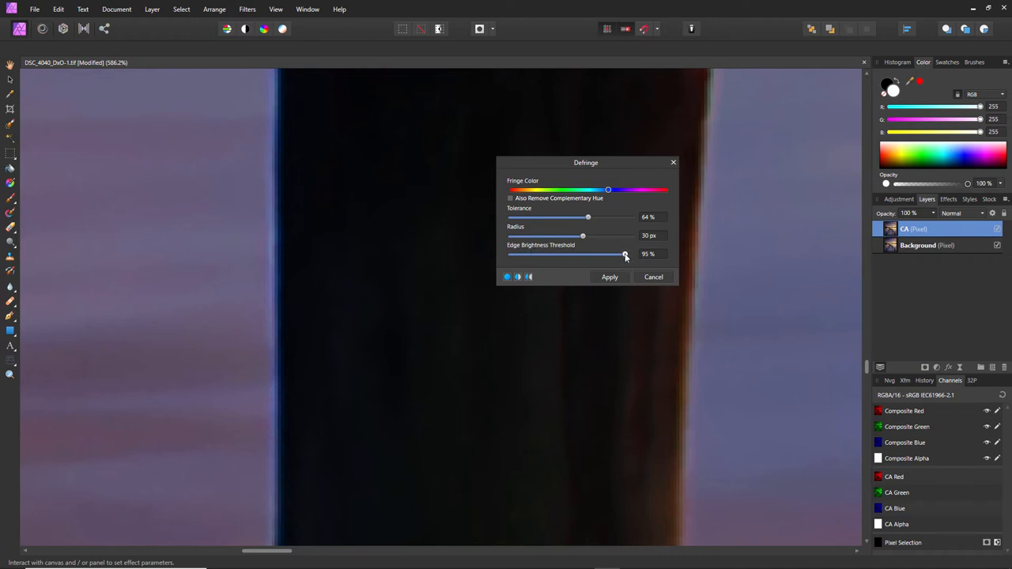
{"action": "left_click_drag", "start_coordinate": [625, 253], "coordinate": [566, 253]}
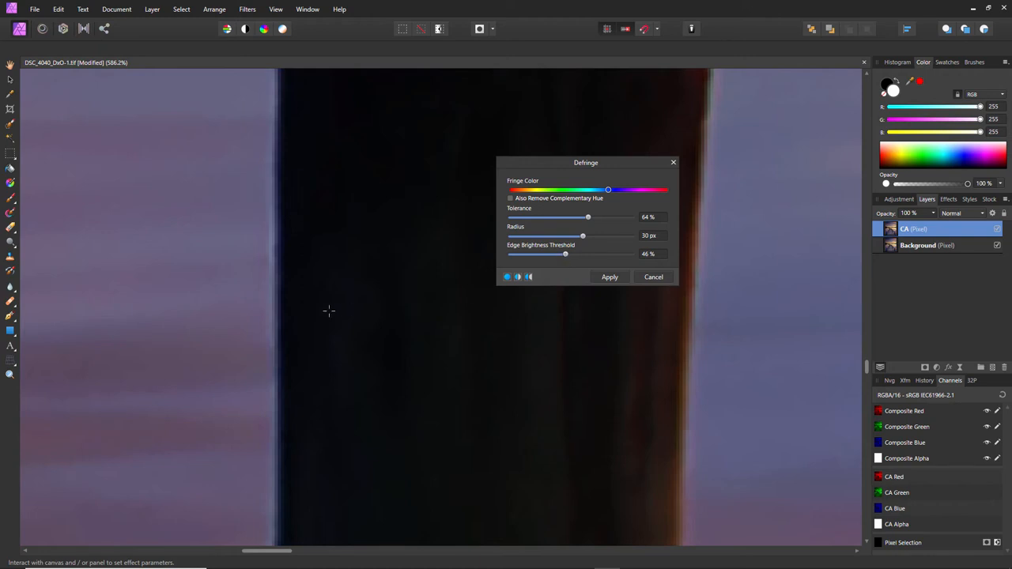
{"action": "mouse_move", "coordinate": [278, 230]}
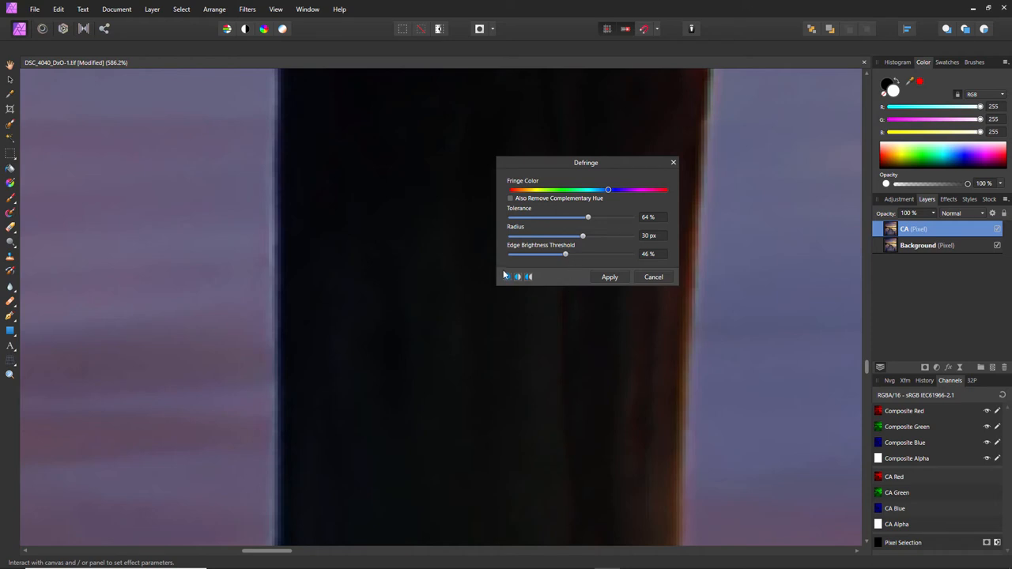
{"action": "mouse_move", "coordinate": [620, 283]}
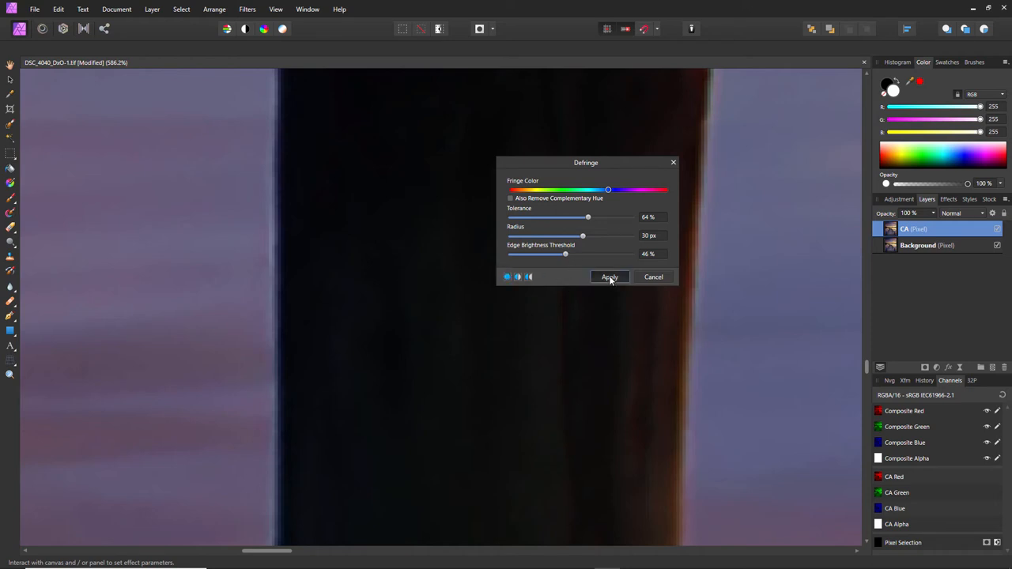
{"action": "left_click", "coordinate": [611, 276]}
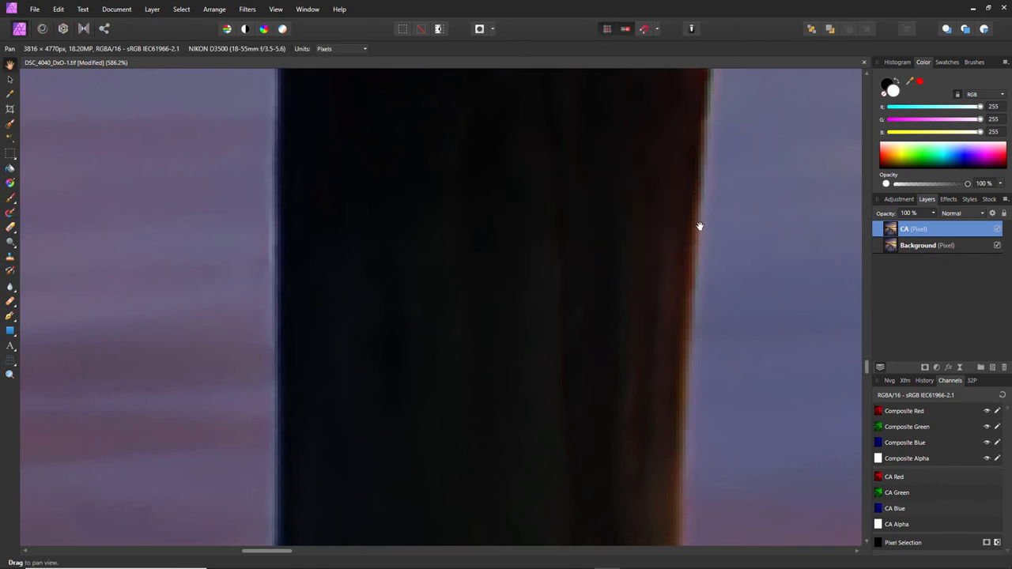
{"action": "left_click", "coordinate": [247, 10]}
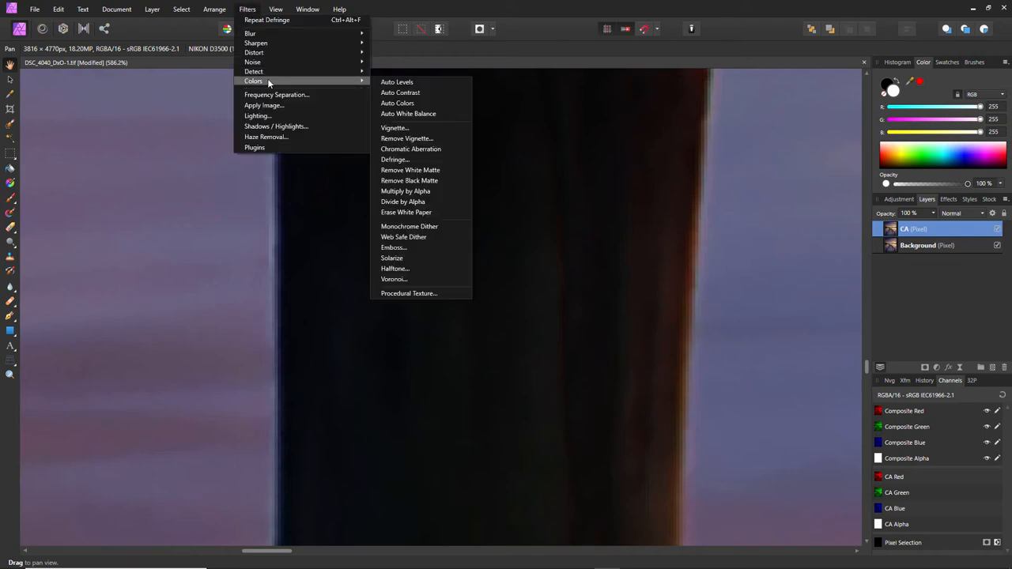
{"action": "mouse_move", "coordinate": [397, 165]}
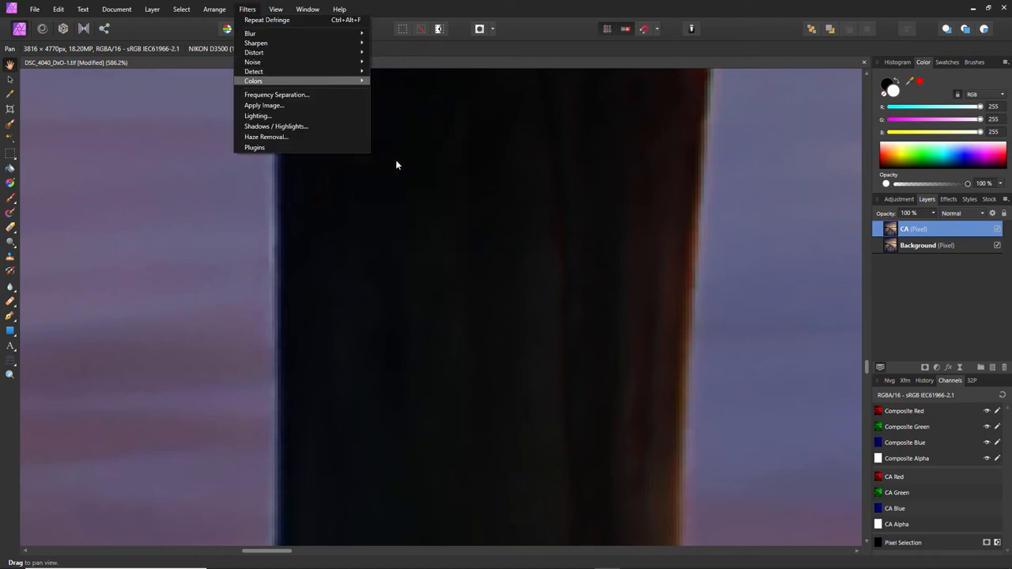
Step: Start a second Defringe, lowering edge brightness threshold to 15% and nudging radius up
{"action": "left_click", "coordinate": [272, 80]}
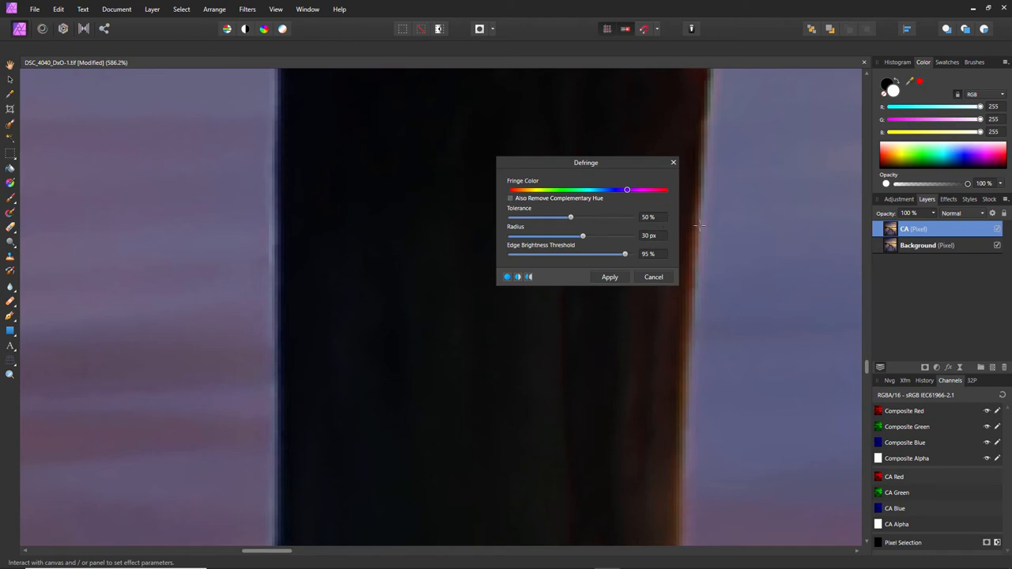
{"action": "left_click_drag", "start_coordinate": [626, 190], "coordinate": [513, 189]}
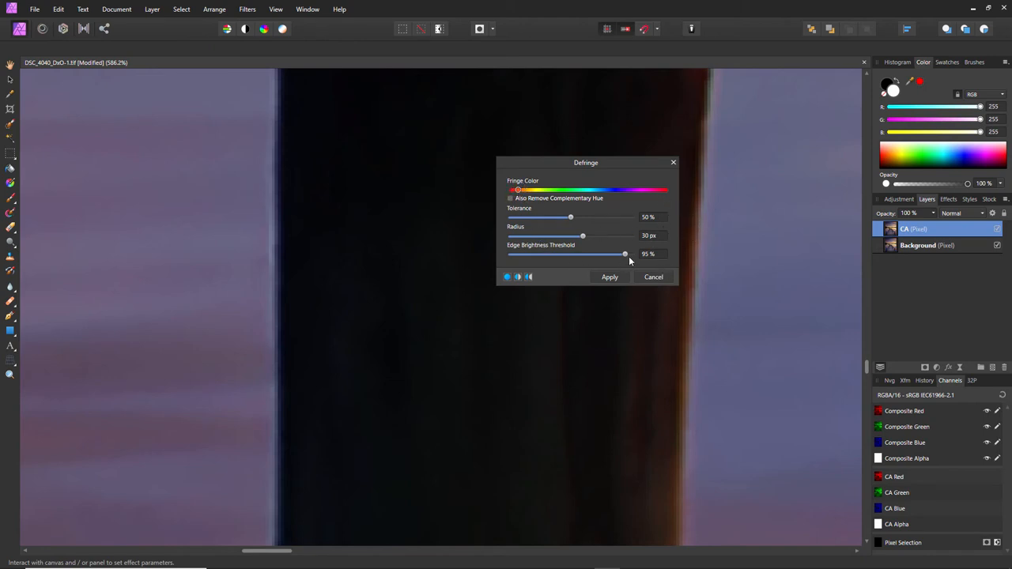
{"action": "left_click_drag", "start_coordinate": [625, 253], "coordinate": [553, 253]}
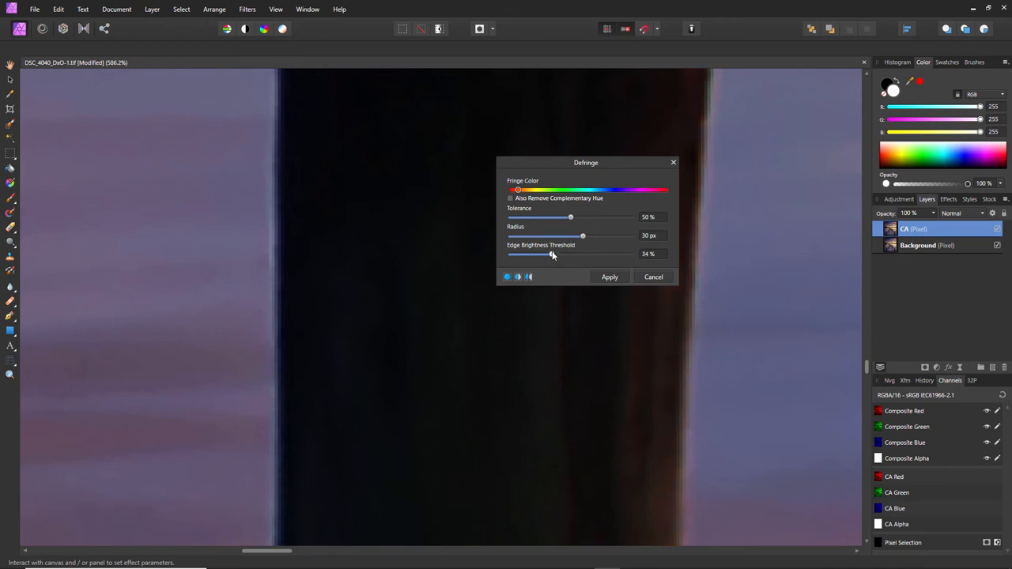
{"action": "left_click_drag", "start_coordinate": [548, 253], "coordinate": [525, 253]}
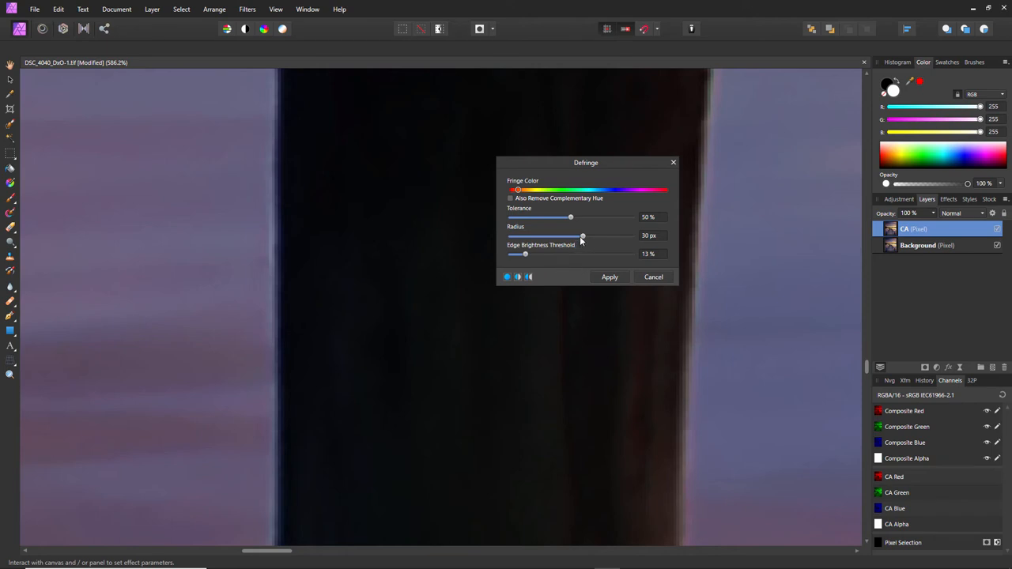
{"action": "left_click_drag", "start_coordinate": [582, 238], "coordinate": [586, 237]}
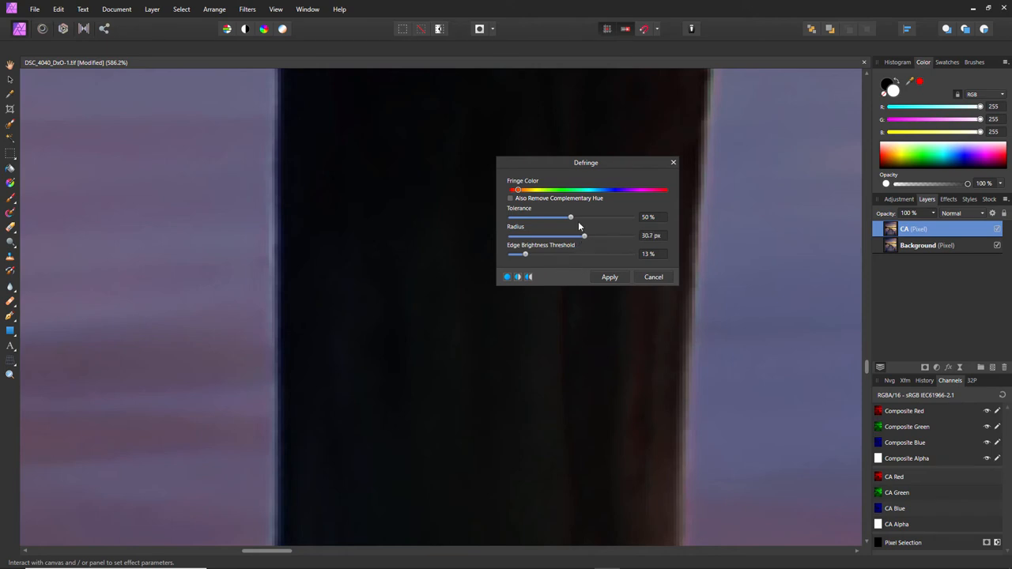
Step: Set the tolerance to 100% and apply the Defringe to the CA layer
{"action": "left_click_drag", "start_coordinate": [569, 217], "coordinate": [617, 217]}
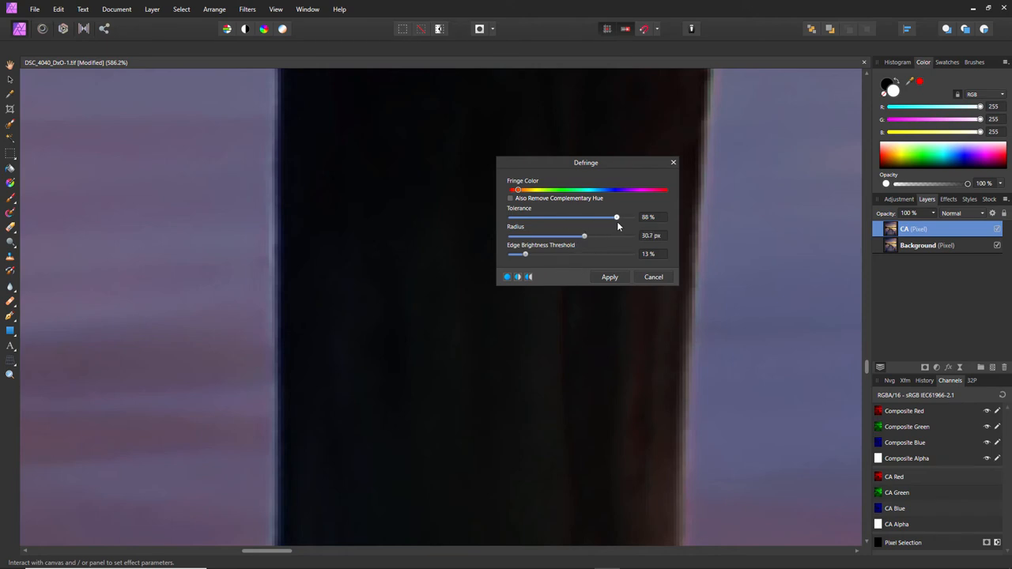
{"action": "left_click_drag", "start_coordinate": [617, 217], "coordinate": [582, 216]}
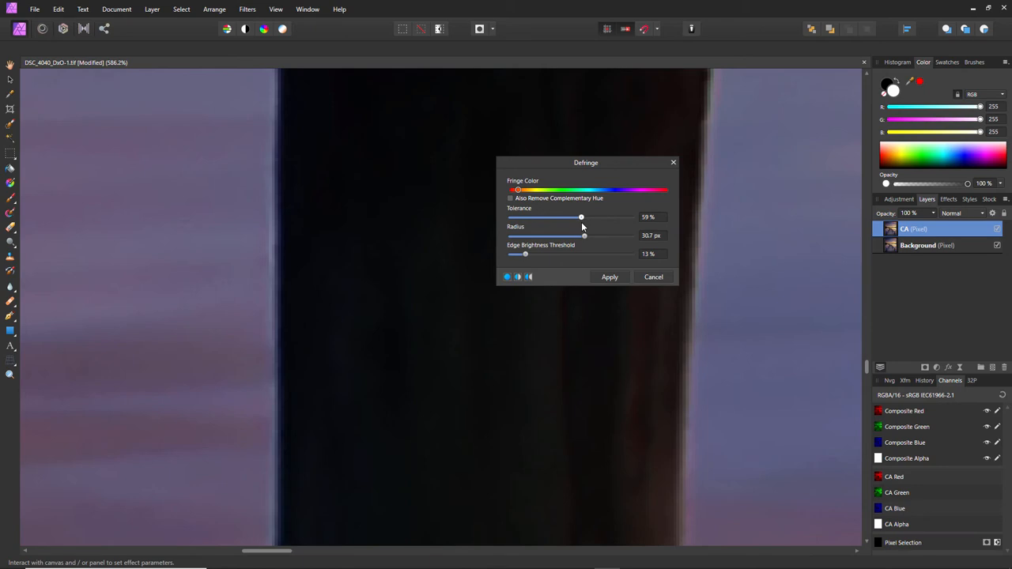
{"action": "left_click_drag", "start_coordinate": [581, 216], "coordinate": [631, 217]}
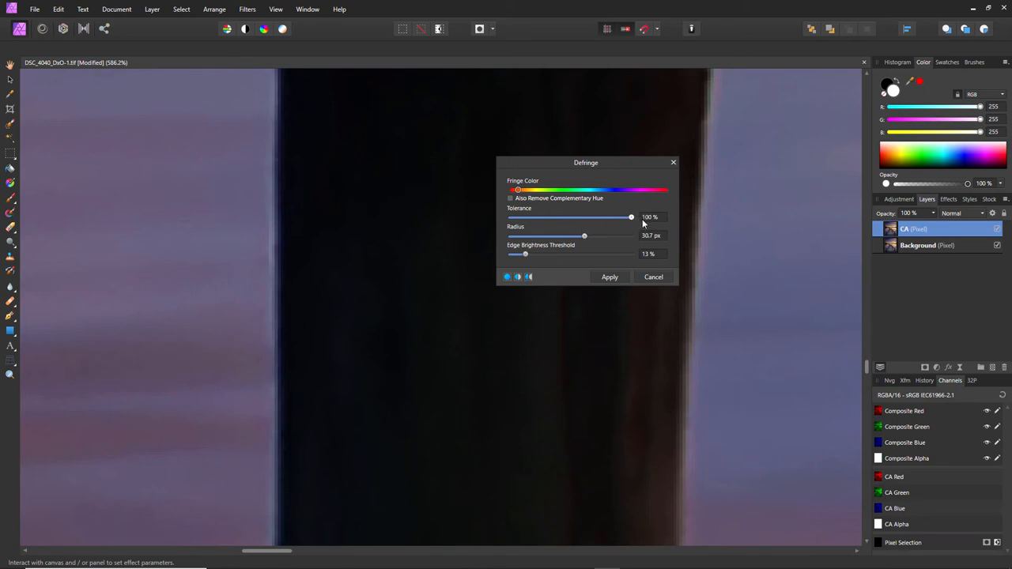
{"action": "left_click", "coordinate": [611, 277]}
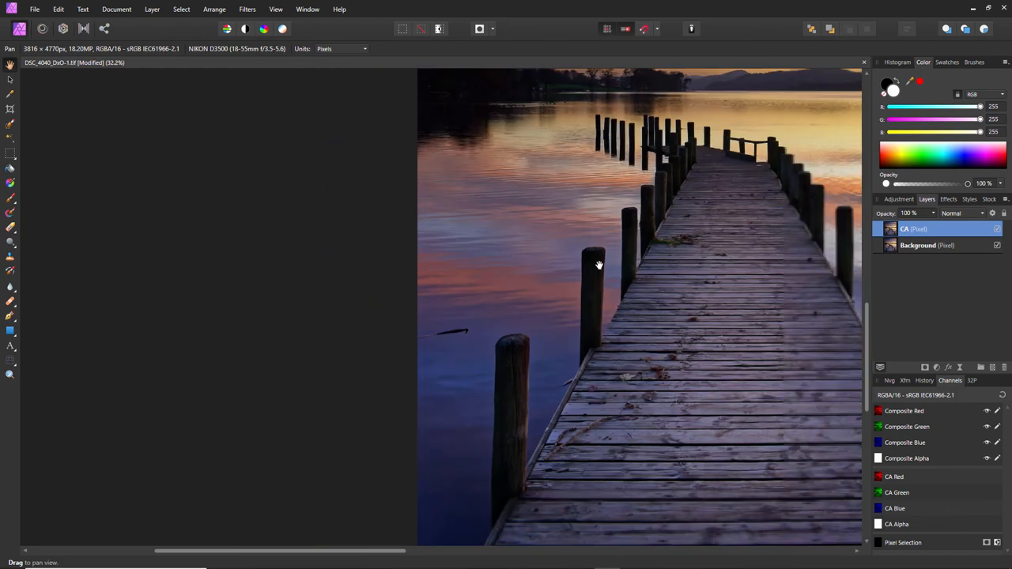
{"action": "left_click_drag", "start_coordinate": [598, 265], "coordinate": [414, 218]}
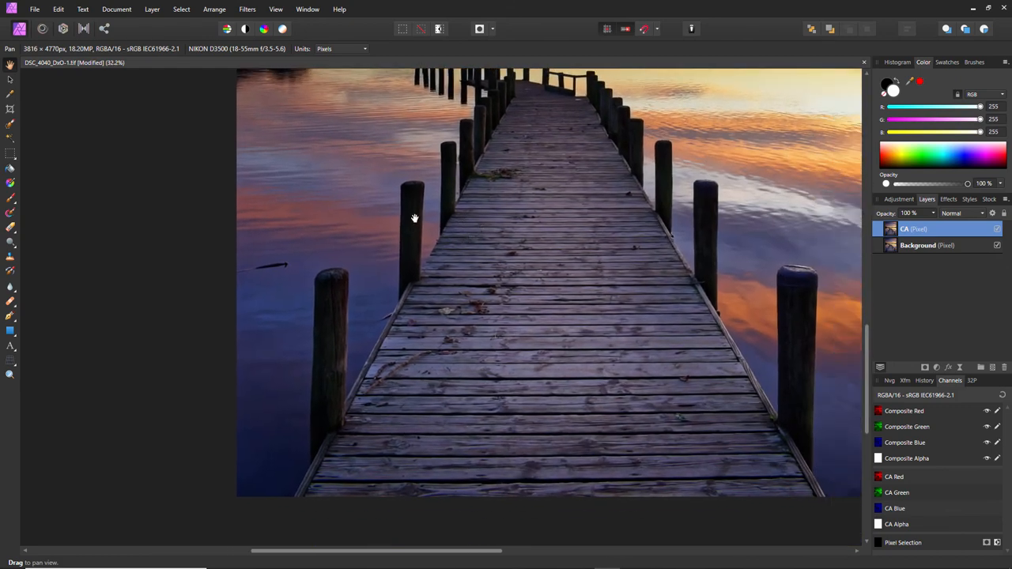
{"action": "mouse_move", "coordinate": [511, 274]}
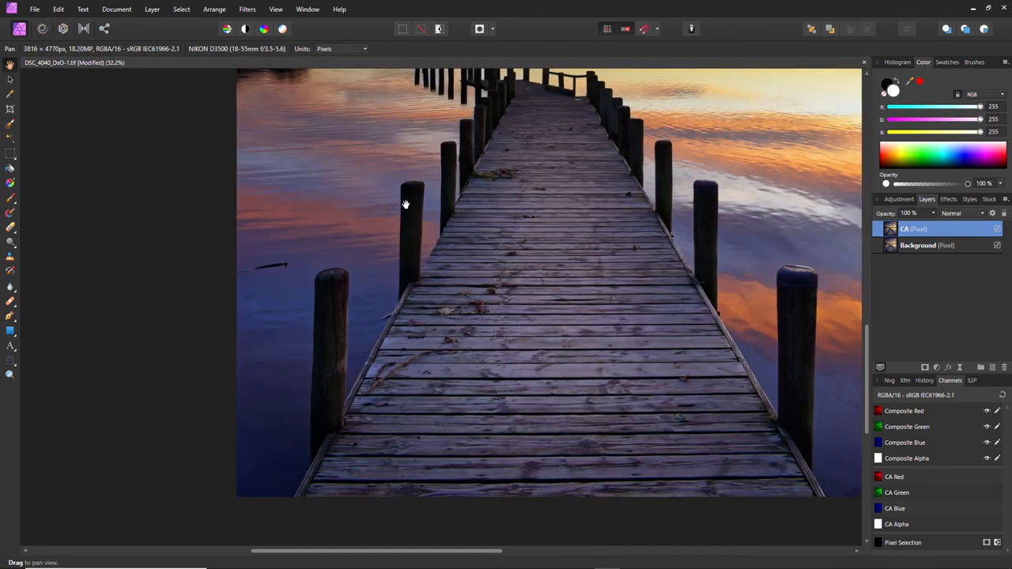
{"action": "mouse_move", "coordinate": [506, 307]}
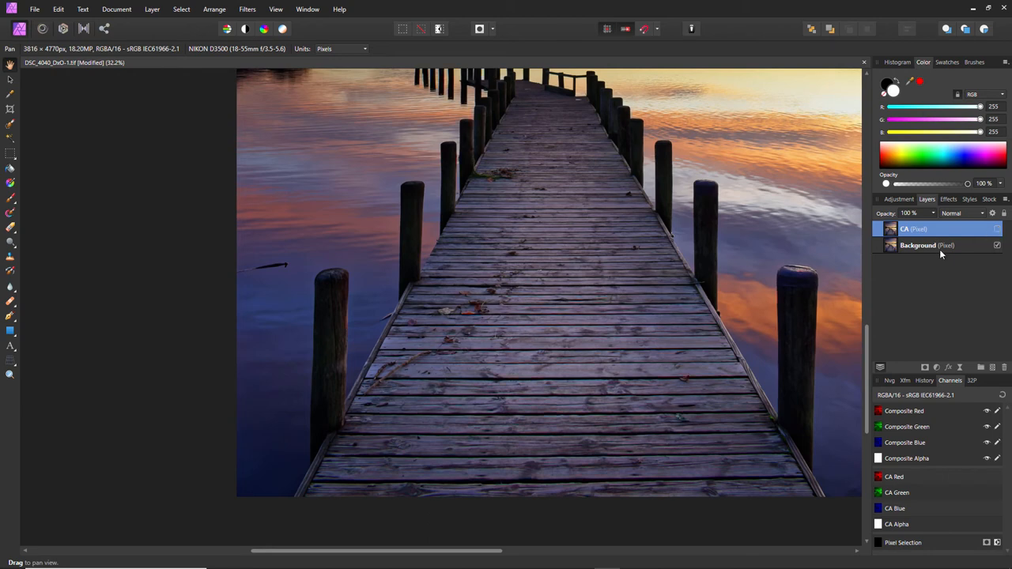
Step: Make the Background layer active, zoom in and go to the Layer menu for a live filter
{"action": "left_click", "coordinate": [917, 245]}
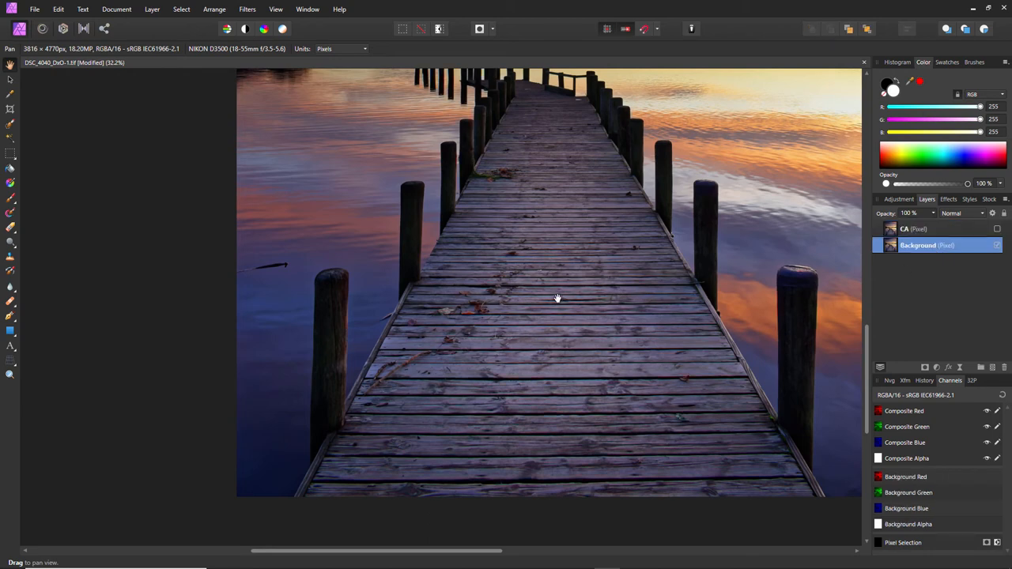
{"action": "scroll", "scroll_direction": "up", "scroll_amount": 3}
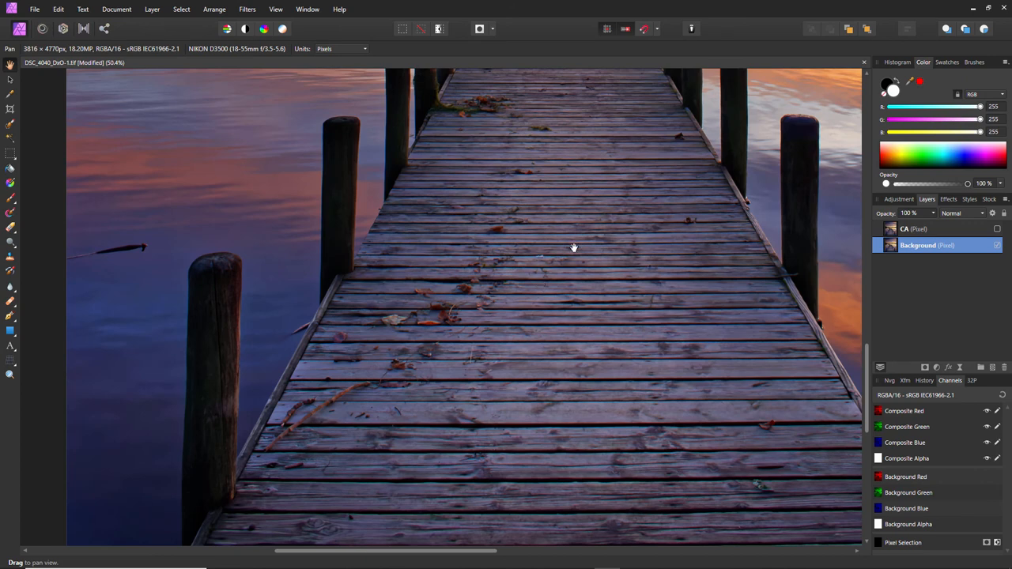
{"action": "mouse_move", "coordinate": [643, 326]}
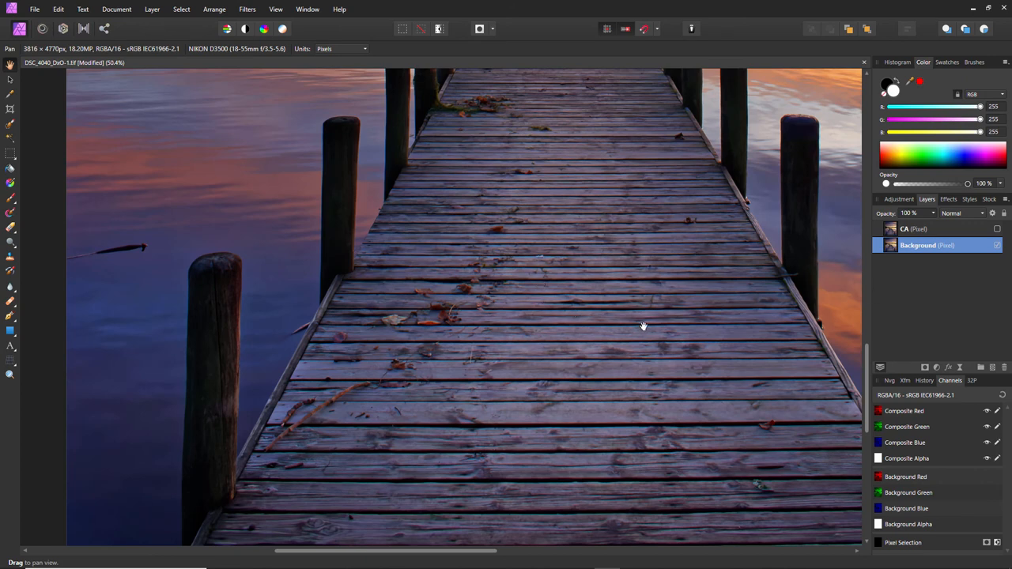
{"action": "mouse_move", "coordinate": [552, 323]}
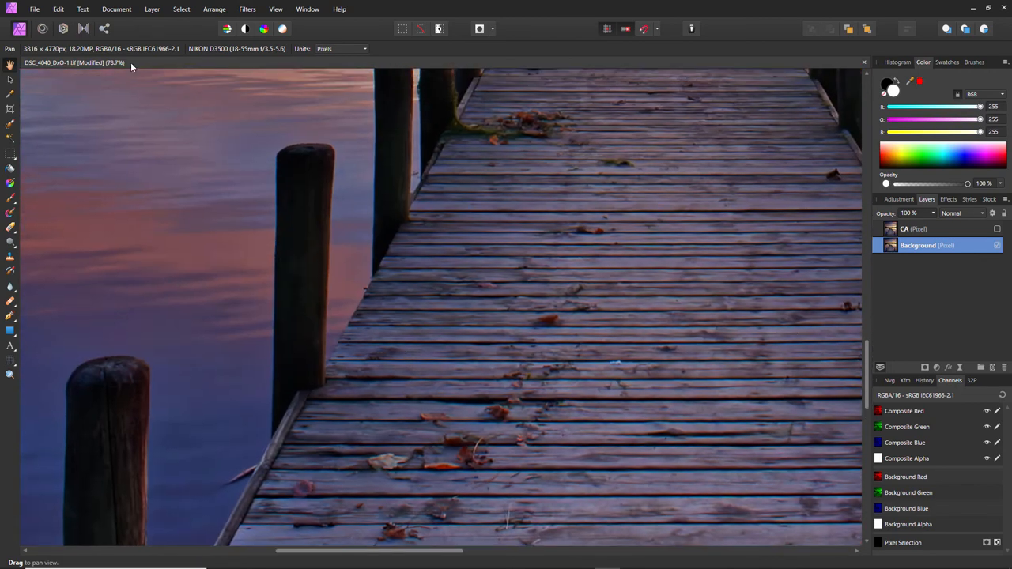
{"action": "left_click", "coordinate": [152, 9]}
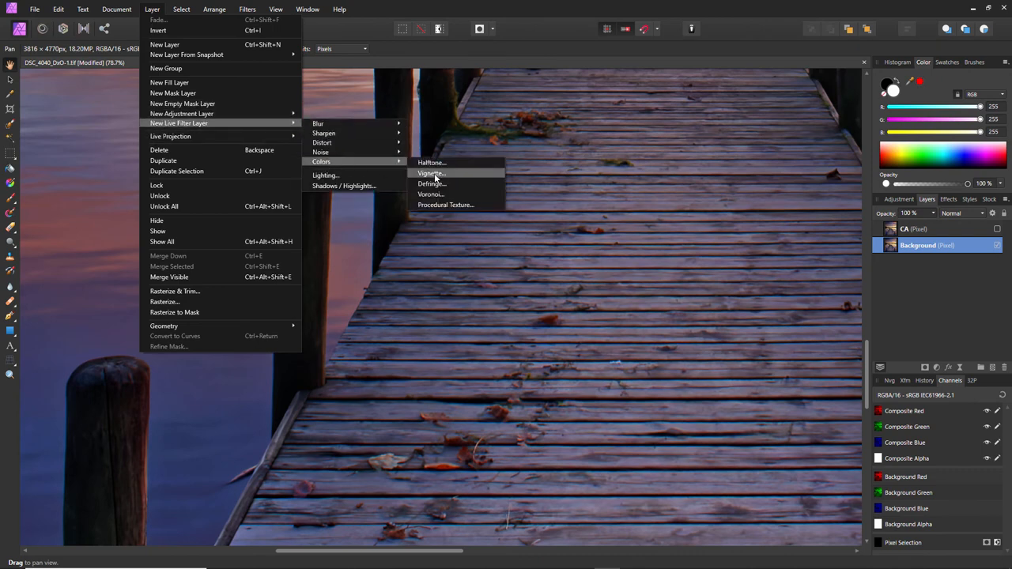
Step: Add a Live Defringe filter, shifting fringe colour toward blue with about 96% edge threshold
{"action": "left_click", "coordinate": [432, 184]}
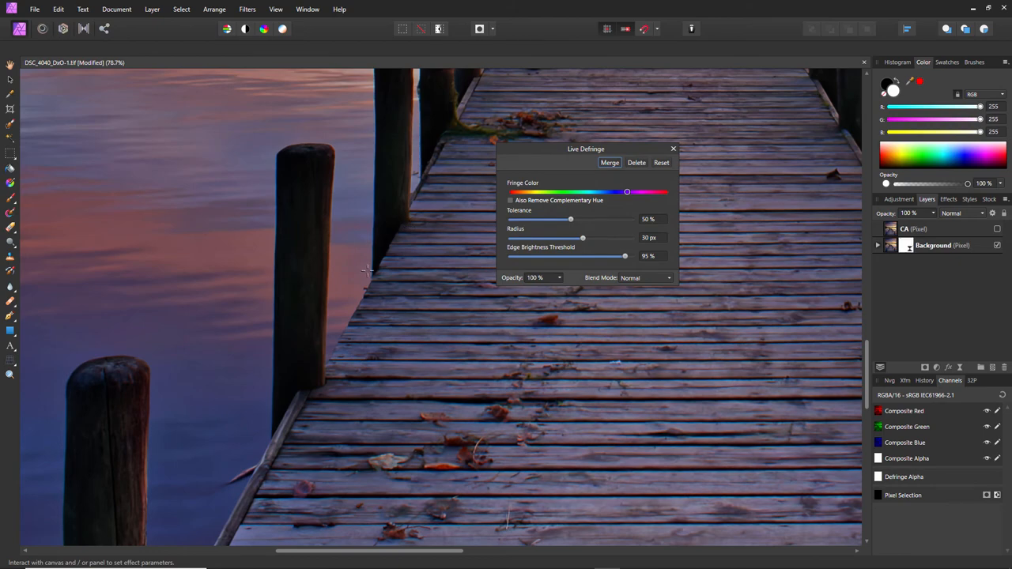
{"action": "scroll", "scroll_direction": "up", "scroll_amount": 3}
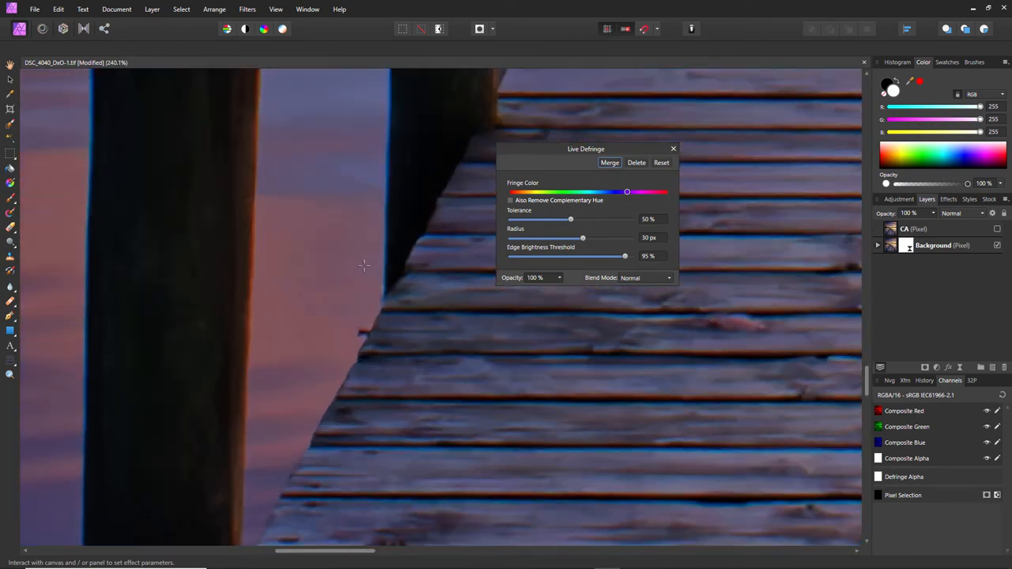
{"action": "mouse_move", "coordinate": [90, 136]}
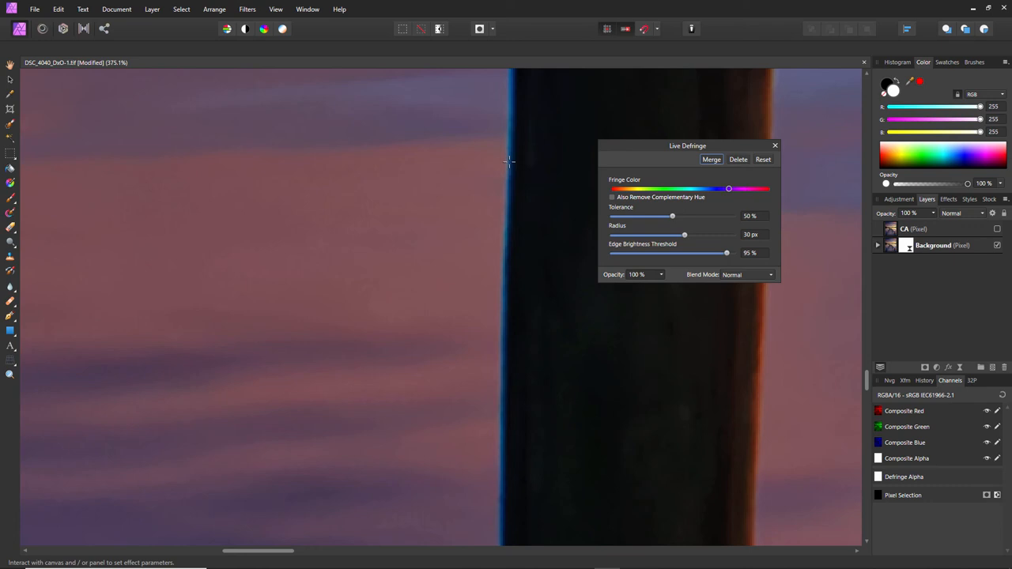
{"action": "mouse_move", "coordinate": [531, 123]}
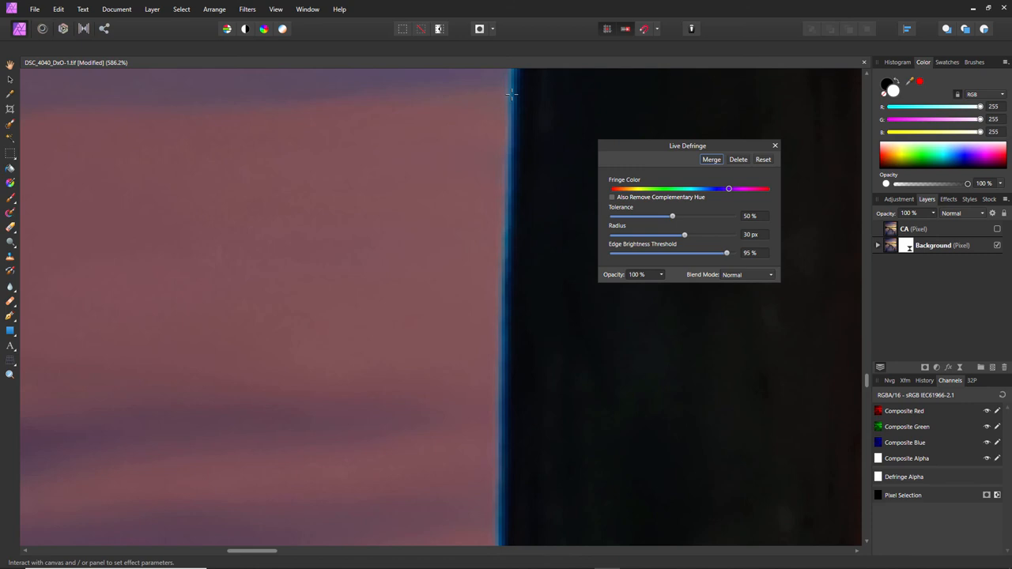
{"action": "left_click_drag", "start_coordinate": [726, 253], "coordinate": [719, 254]}
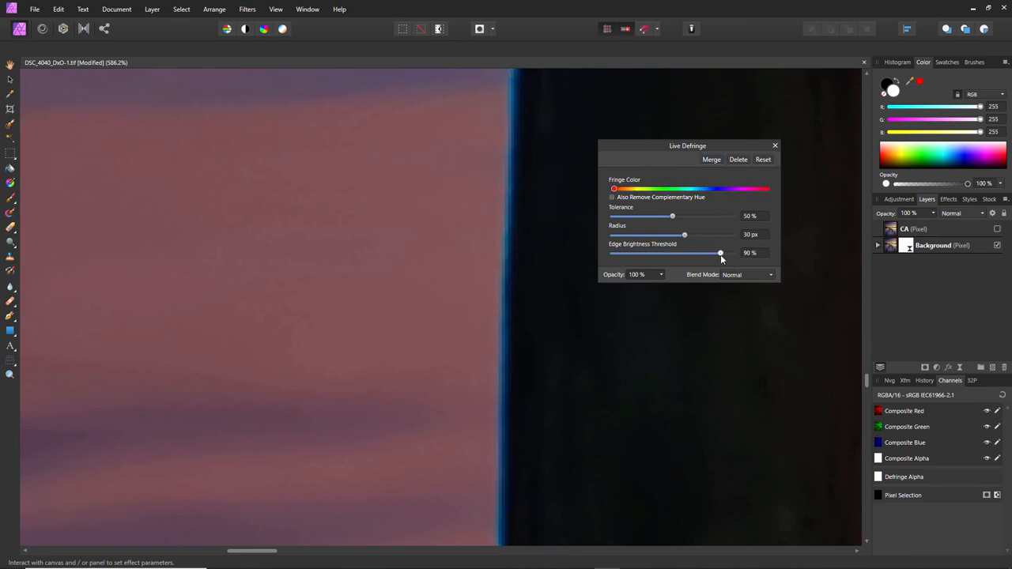
{"action": "left_click_drag", "start_coordinate": [614, 188], "coordinate": [699, 189]}
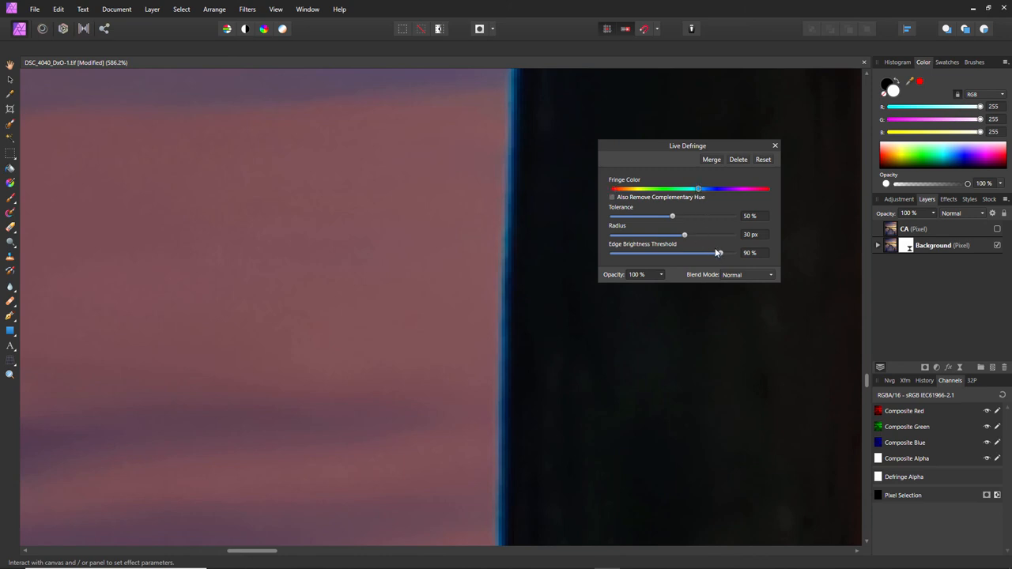
{"action": "left_click_drag", "start_coordinate": [718, 253], "coordinate": [633, 253]}
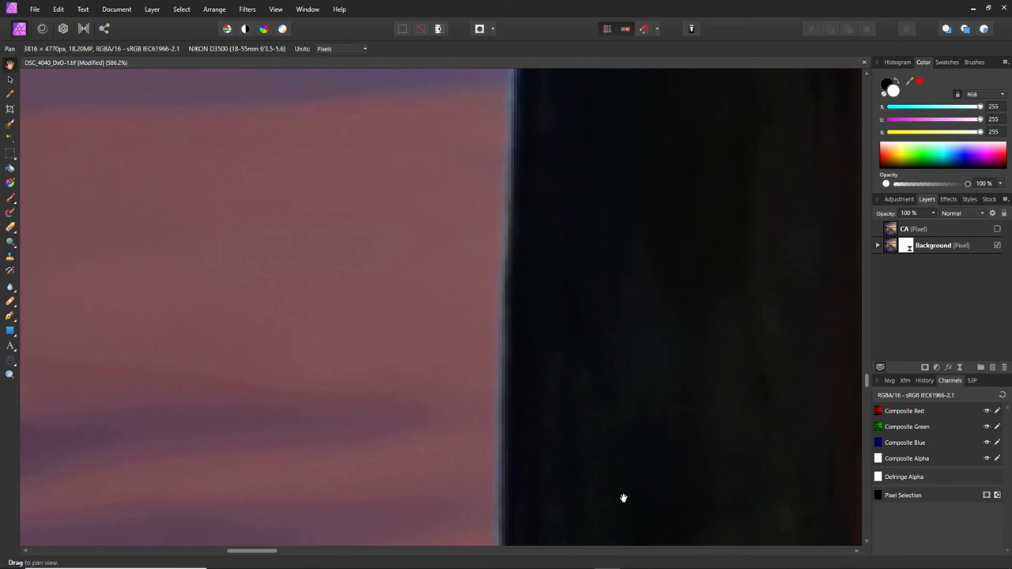
Step: Pan to another post's edge and make the defringed CA layer active again
{"action": "left_click_drag", "start_coordinate": [253, 550], "coordinate": [277, 551]}
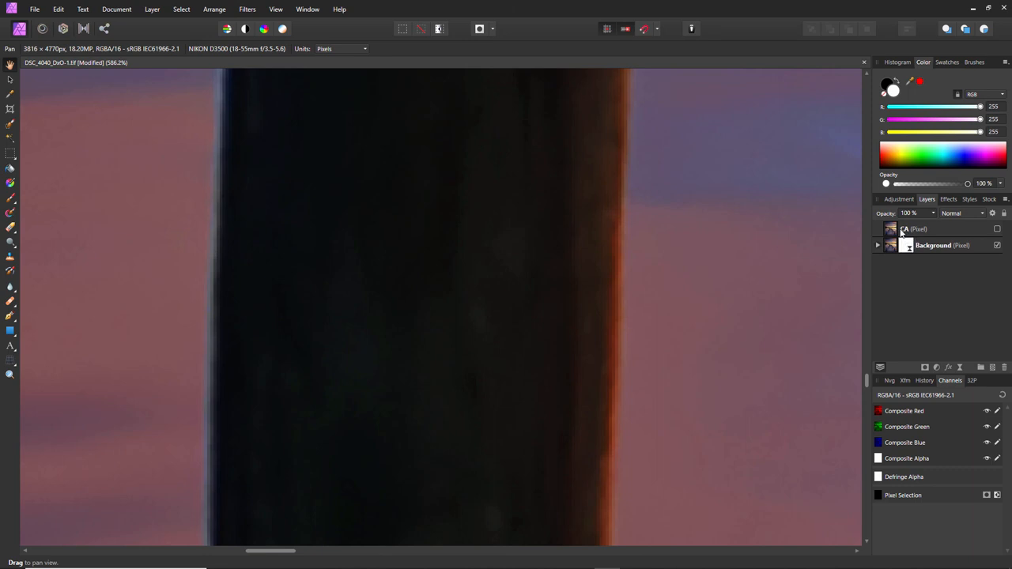
{"action": "left_click", "coordinate": [918, 228]}
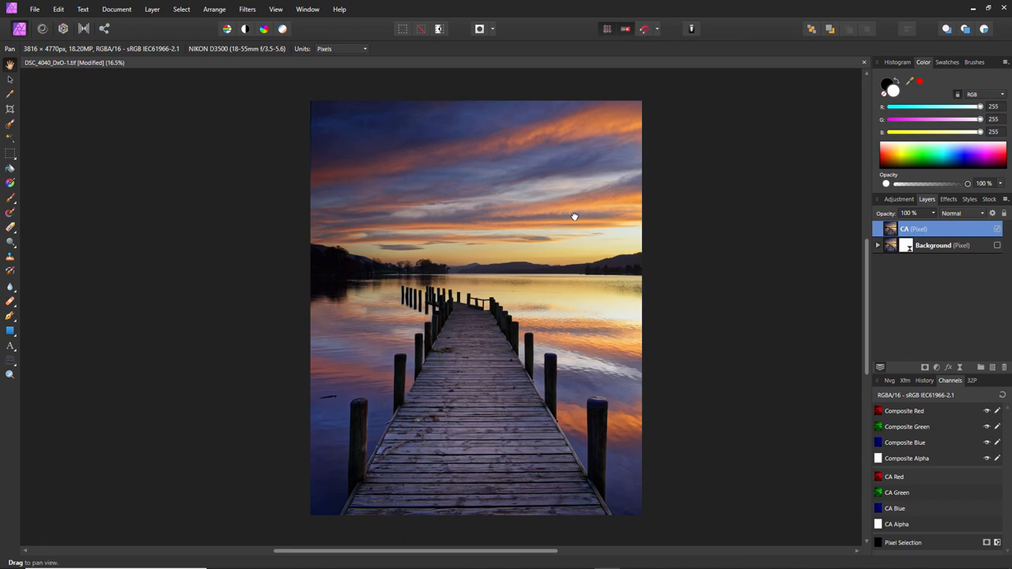
{"action": "mouse_move", "coordinate": [376, 222]}
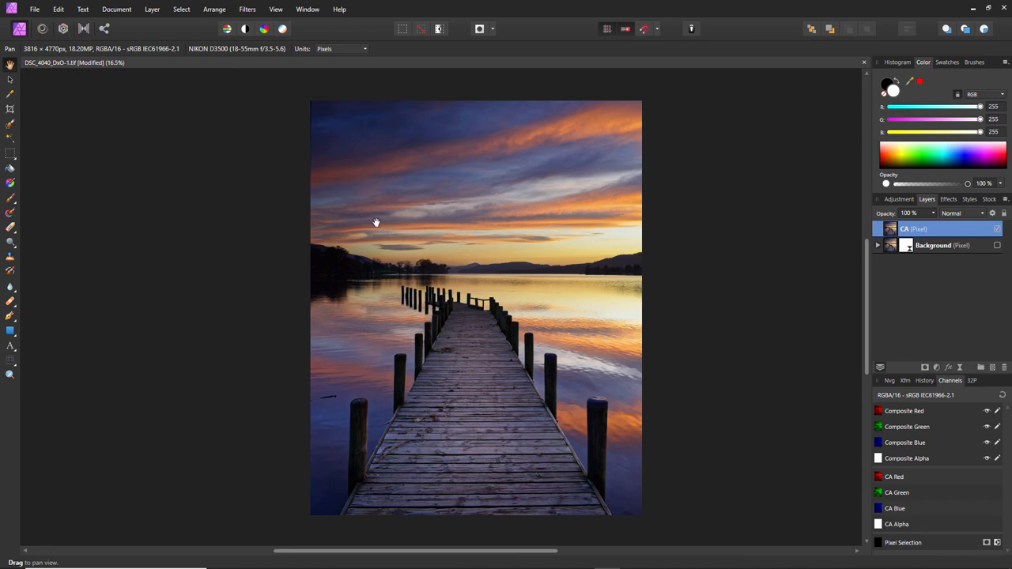
{"action": "mouse_move", "coordinate": [475, 301]}
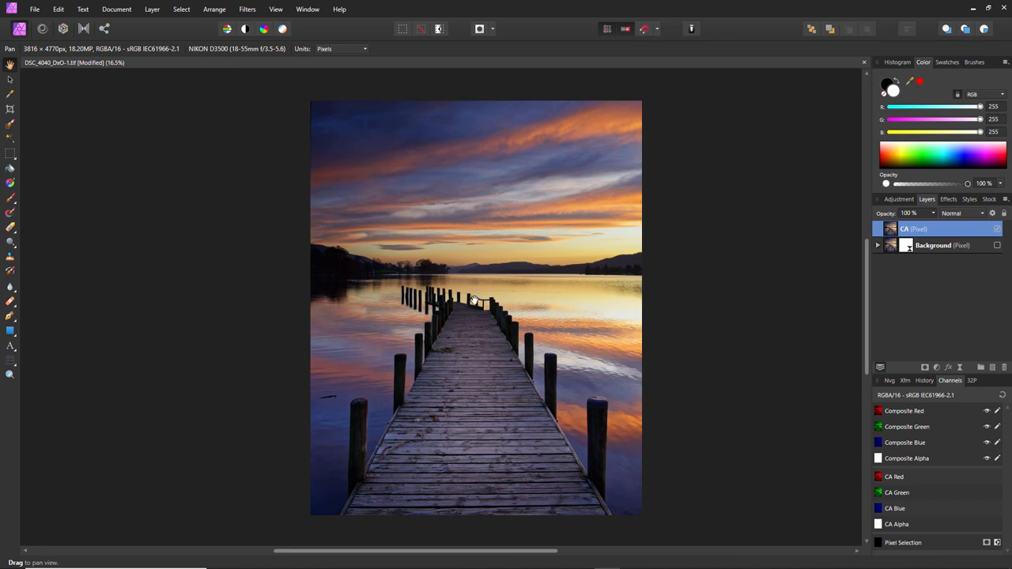